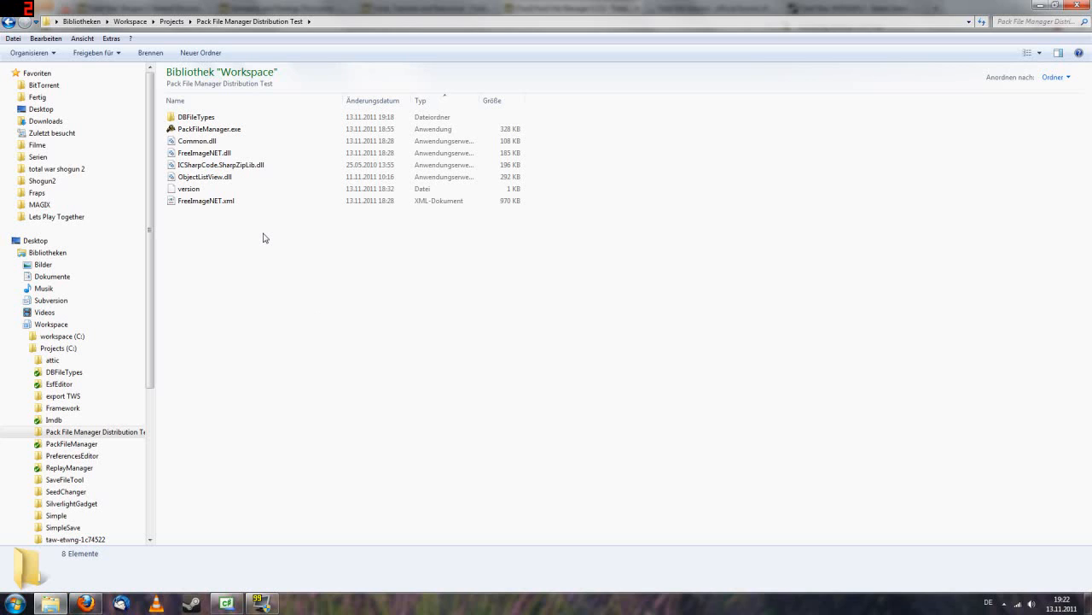
# - Launch PackFileManager.exe from the Pack File Manager Distribution Test folder
pyautogui.click(209, 129)
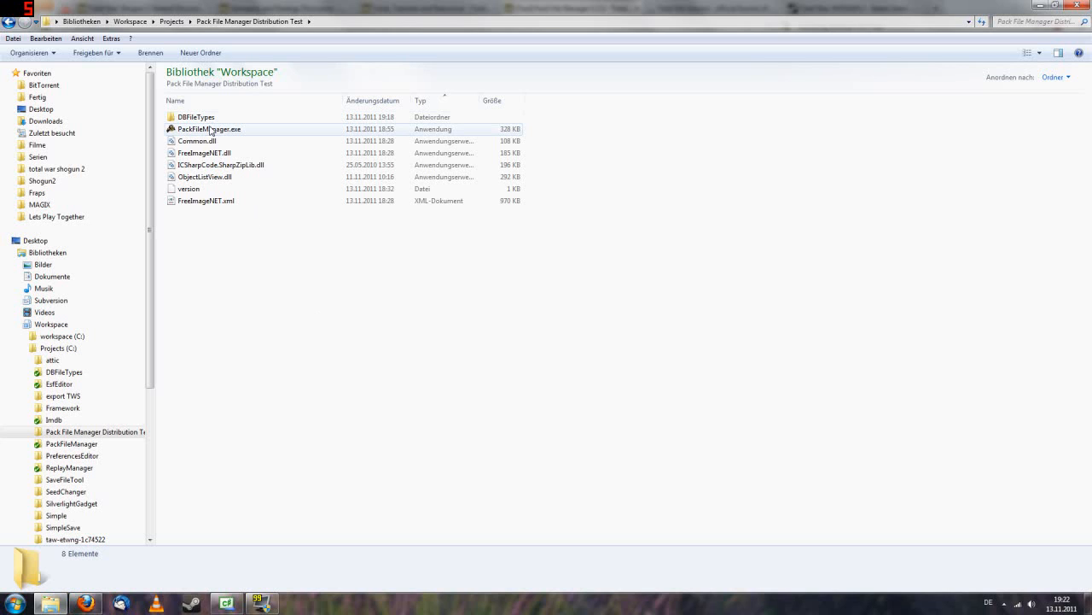
pyautogui.doubleClick(209, 129)
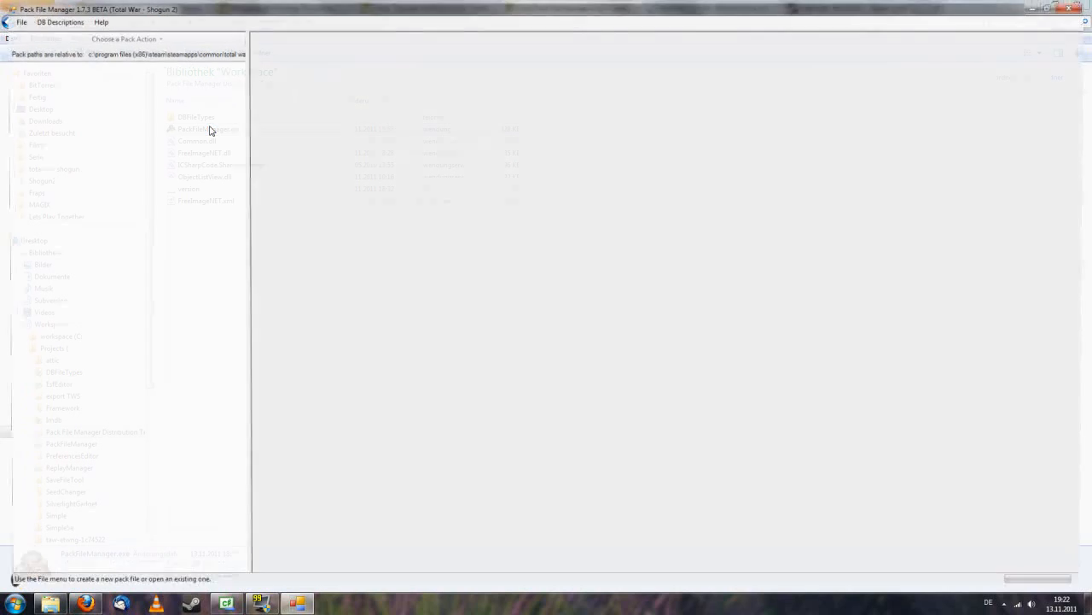
# - Search for updated DB descriptions from the DB Descriptions menu
pyautogui.click(53, 19)
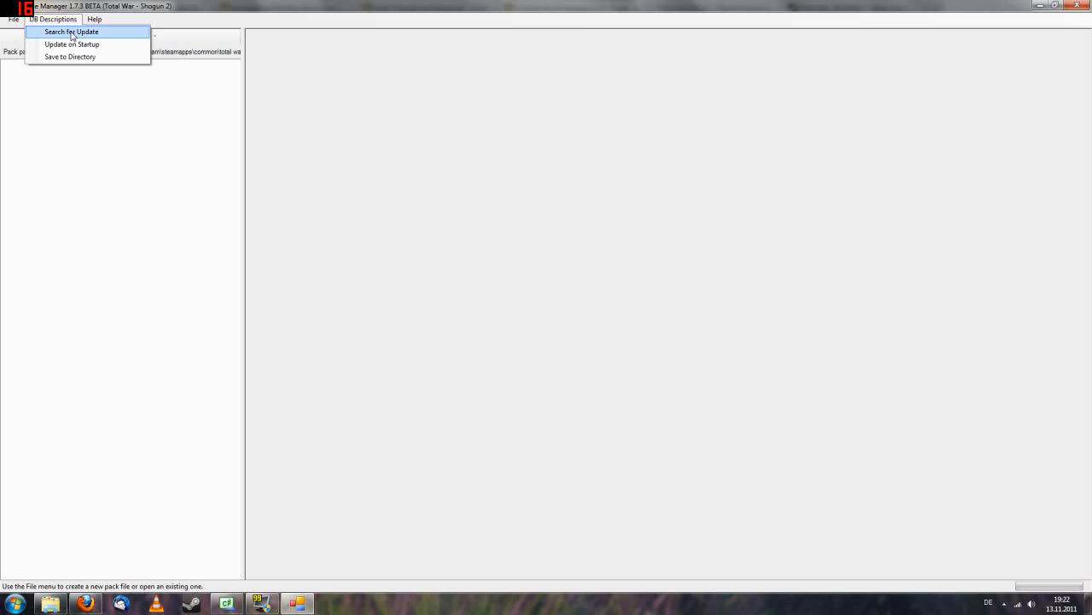
pyautogui.click(71, 31)
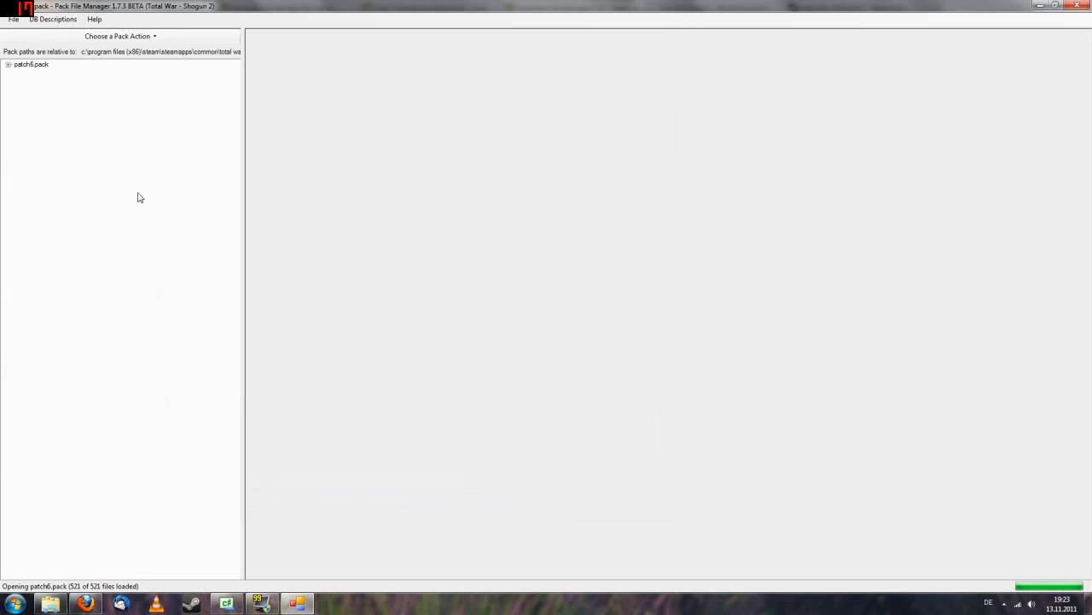
# - Expand patch6.pack, view avatar_ranks, then return to avatar_ancillaries_to_effects_junctions
pyautogui.click(7, 64)
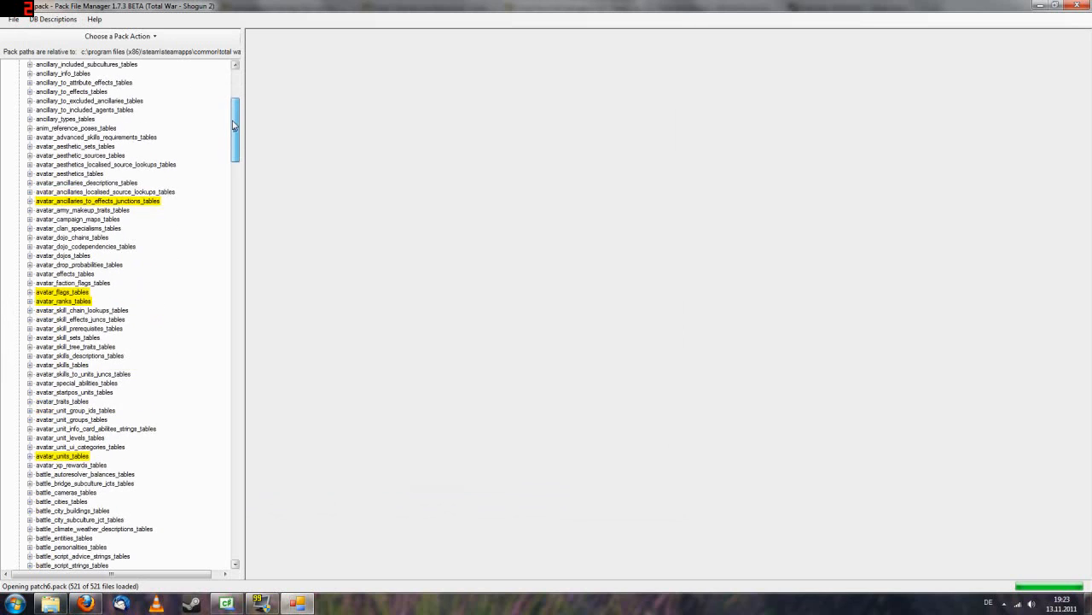
pyautogui.scroll(-3)
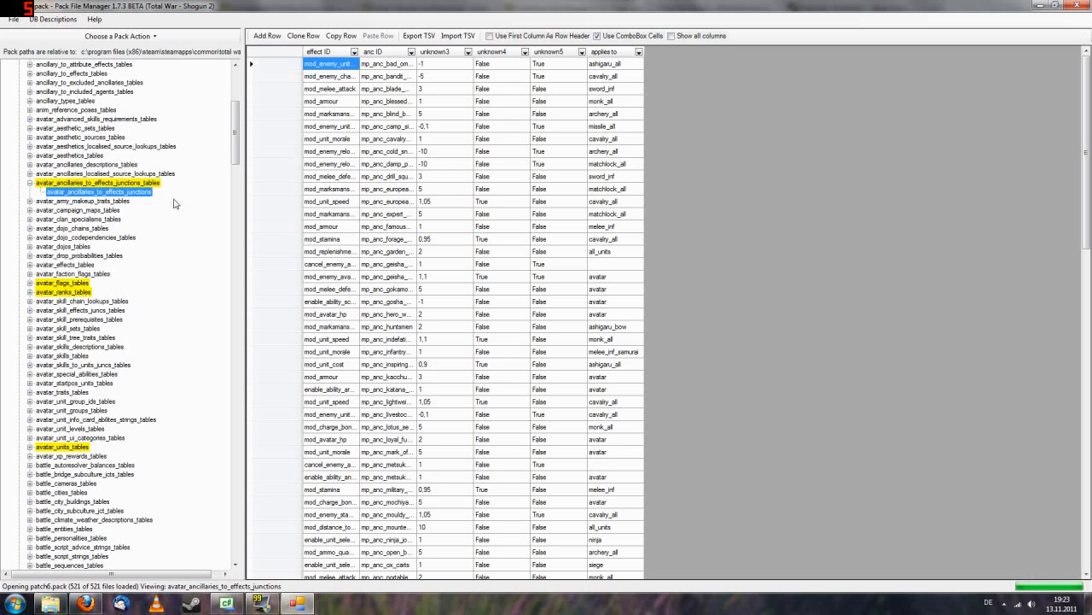
pyautogui.moveTo(30, 293)
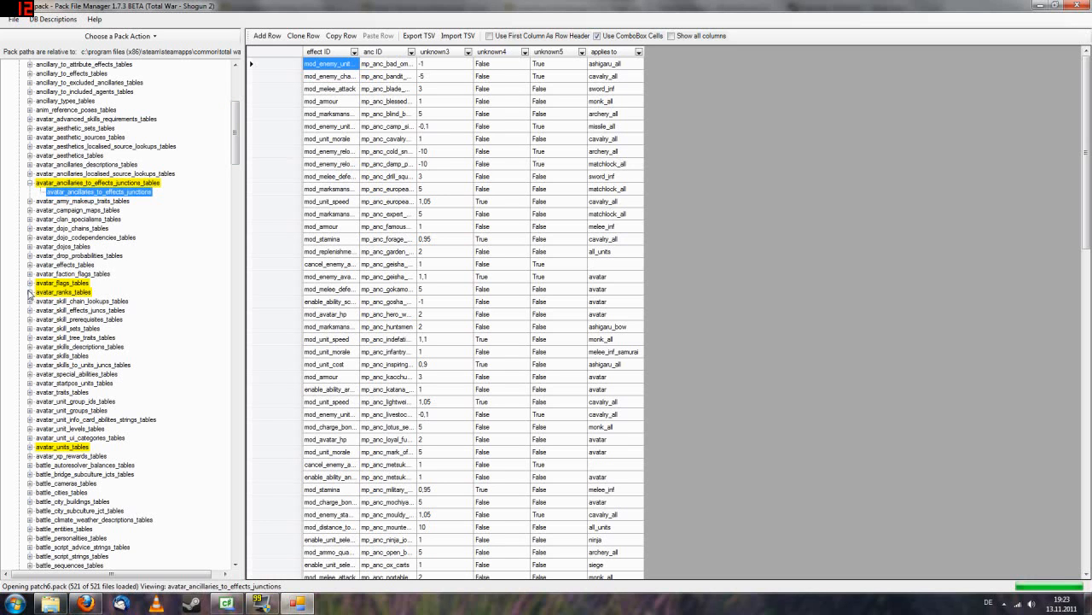
pyautogui.click(62, 291)
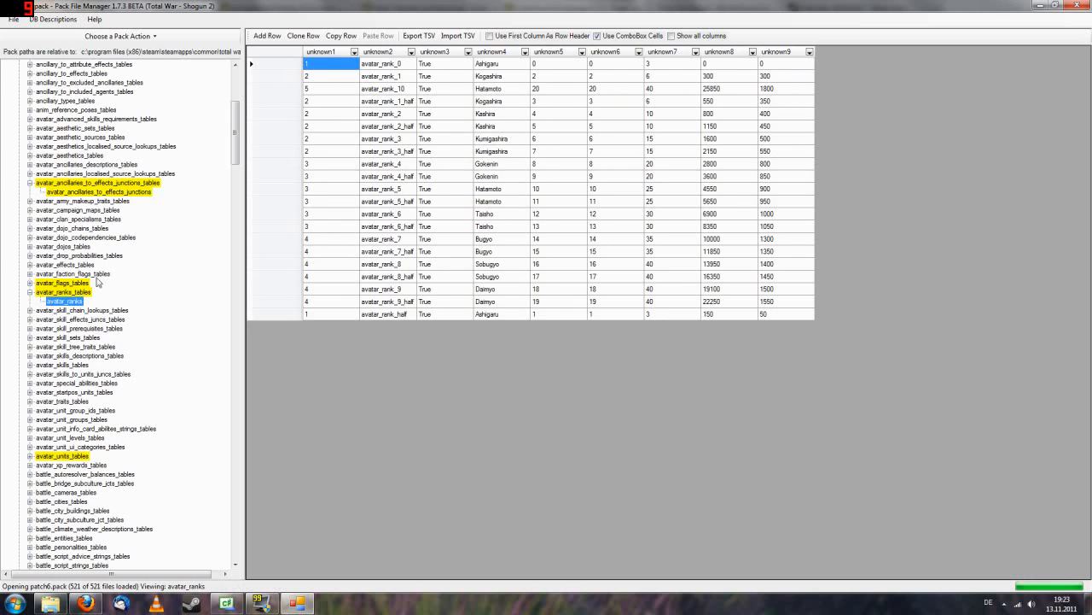
pyautogui.click(94, 191)
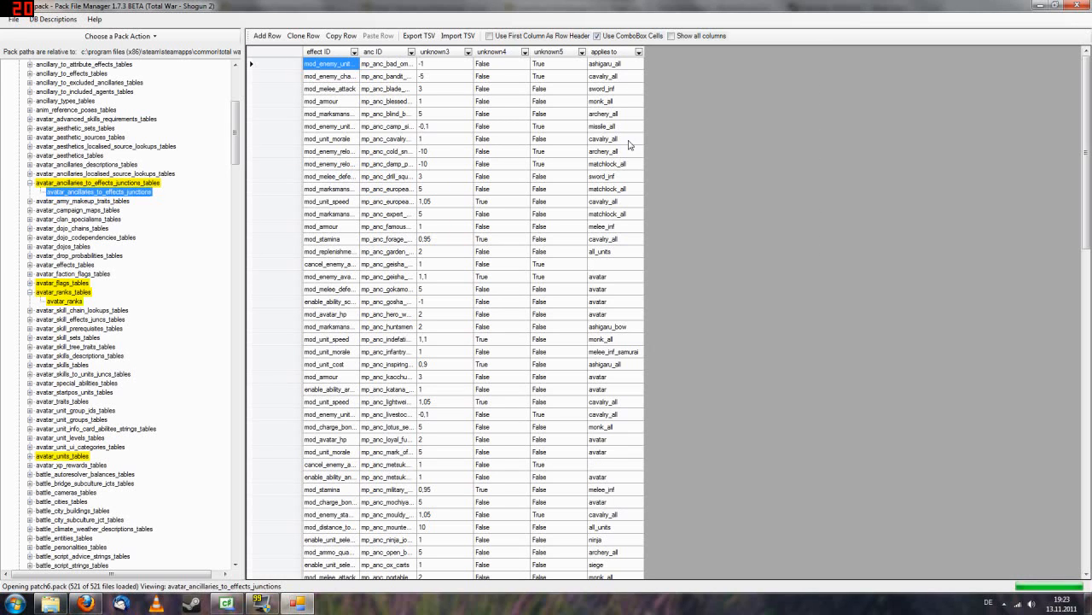
pyautogui.moveTo(691, 286)
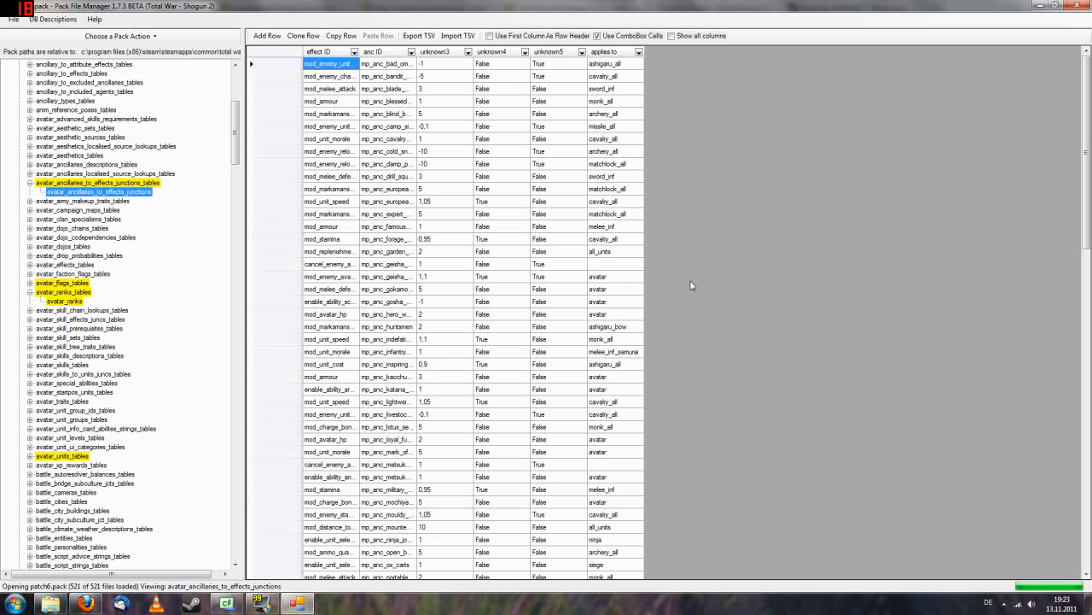
# - Update the junctions and avatar_ranks tables, checking the new unknown6 and unknown10 columns
pyautogui.click(120, 36)
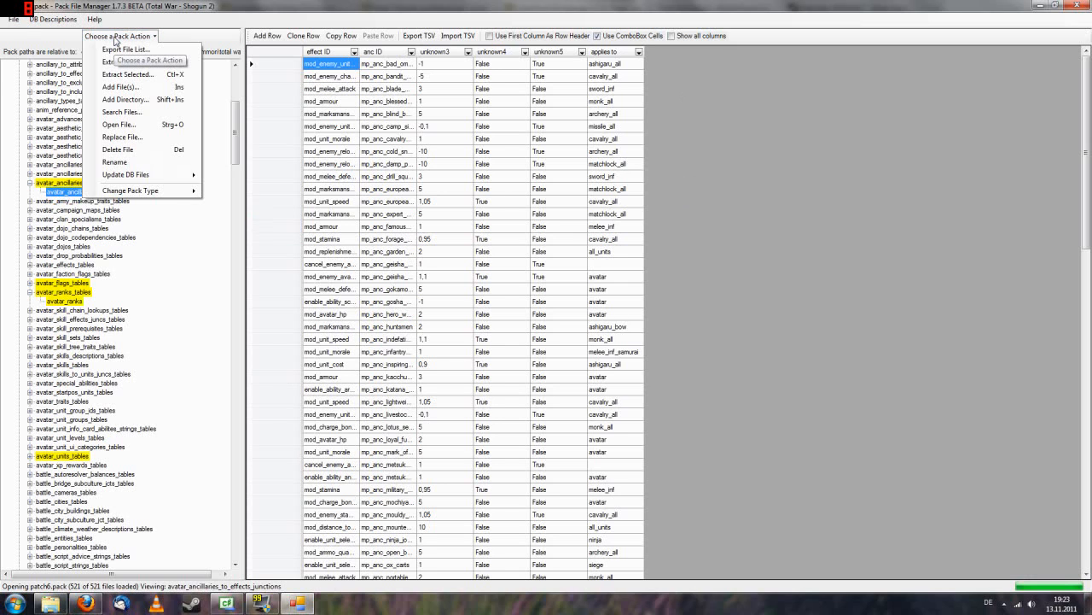
pyautogui.moveTo(125, 174)
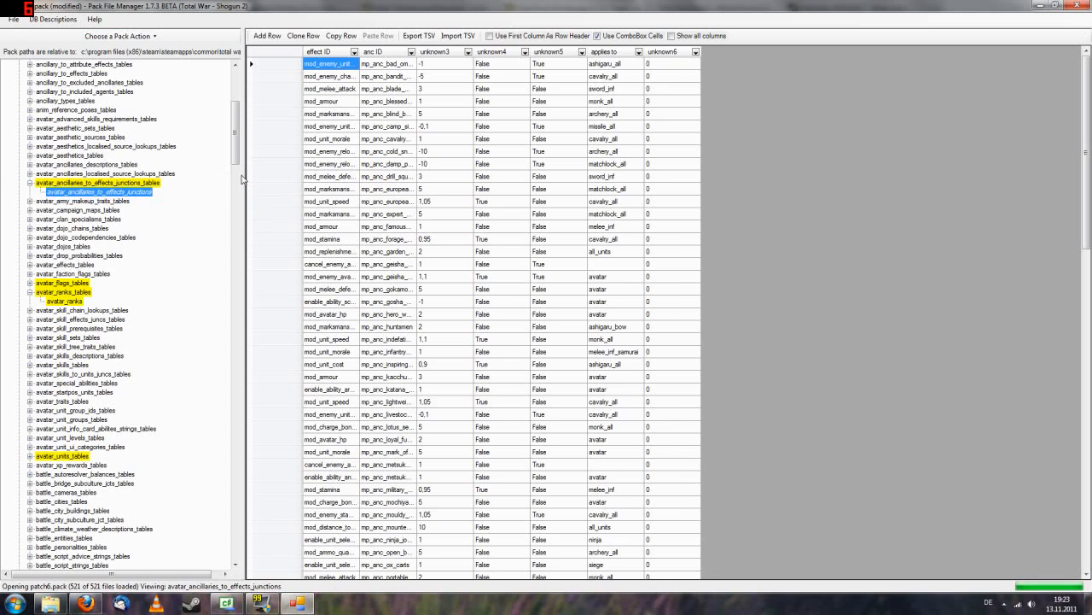
pyautogui.click(673, 76)
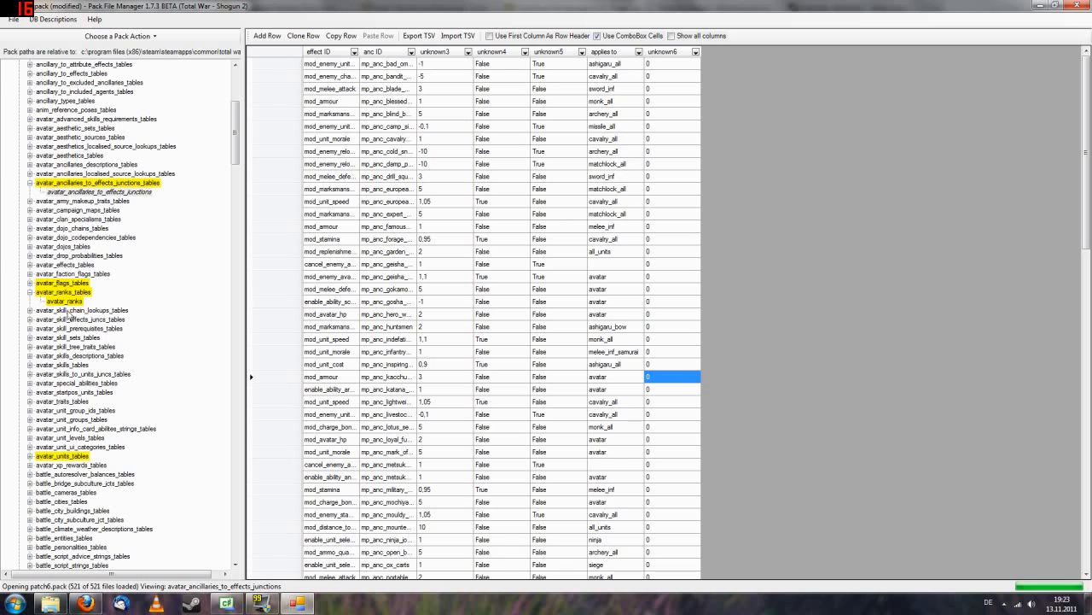
pyautogui.click(62, 300)
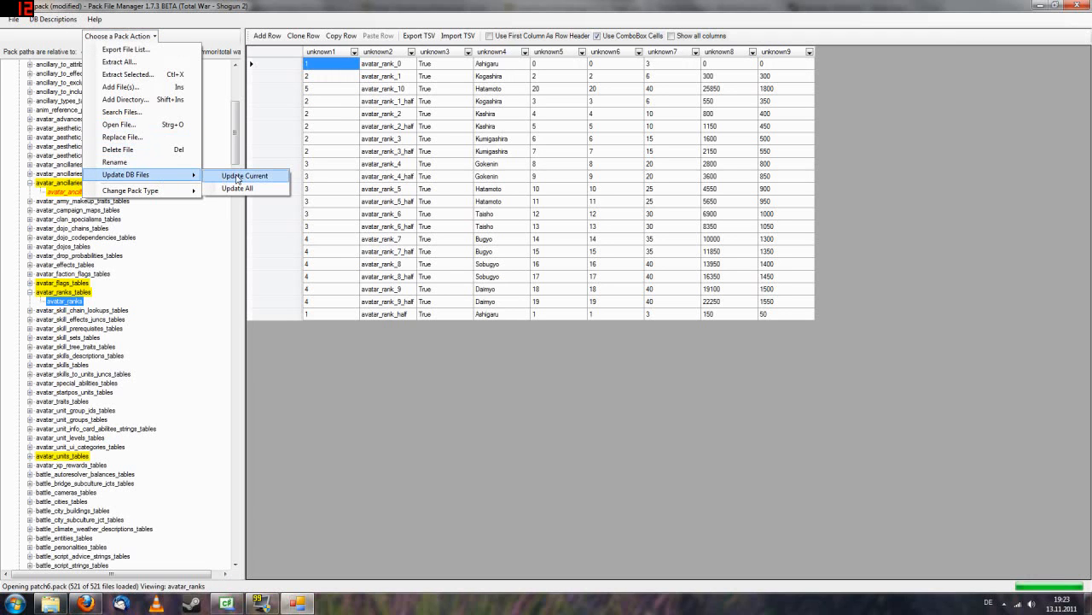
pyautogui.click(245, 175)
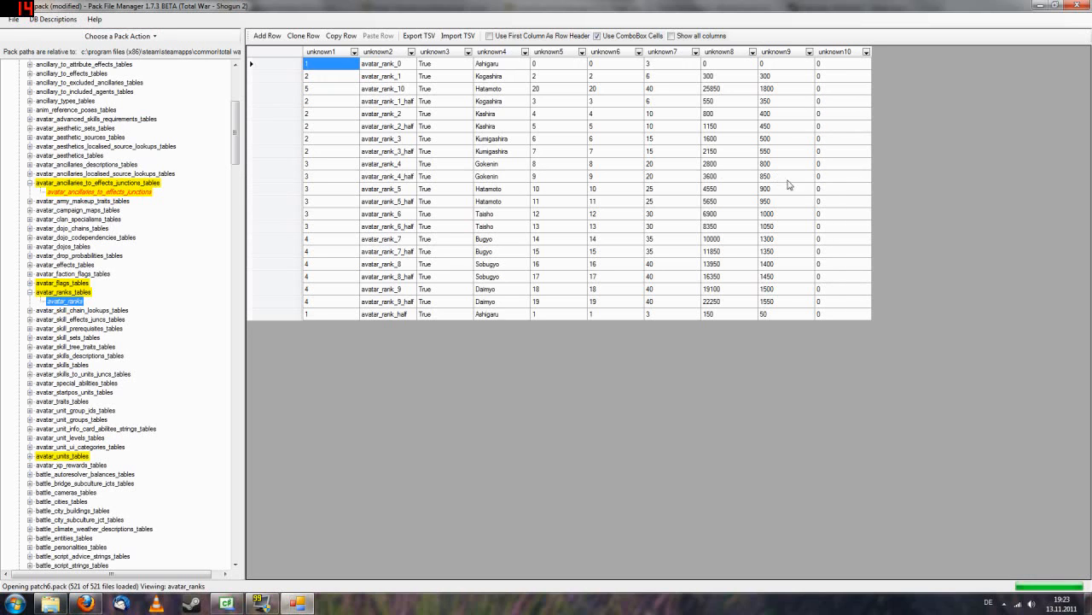
pyautogui.click(843, 176)
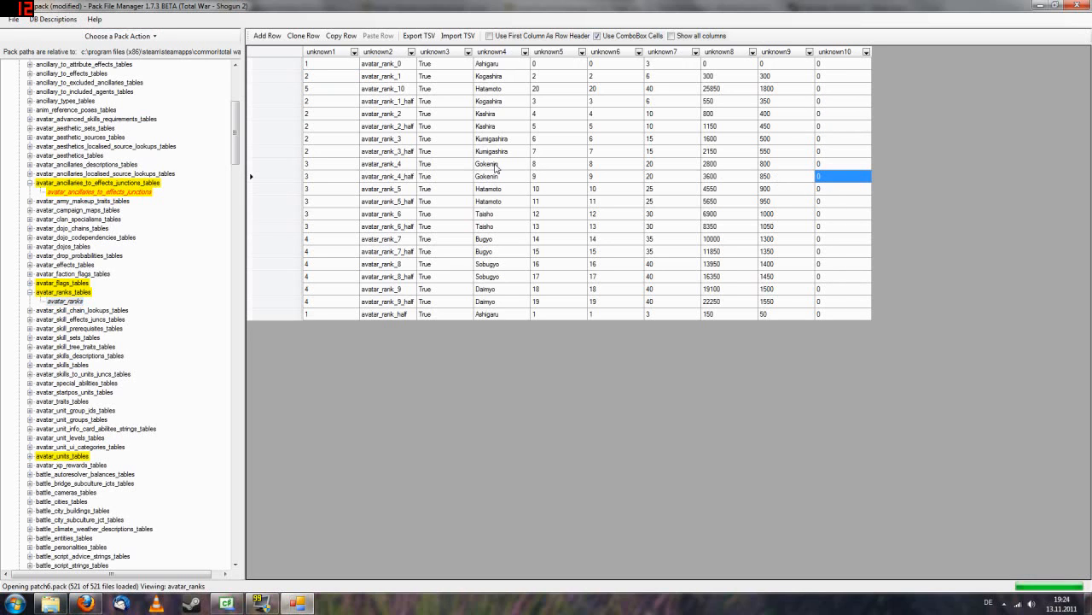
pyautogui.click(95, 191)
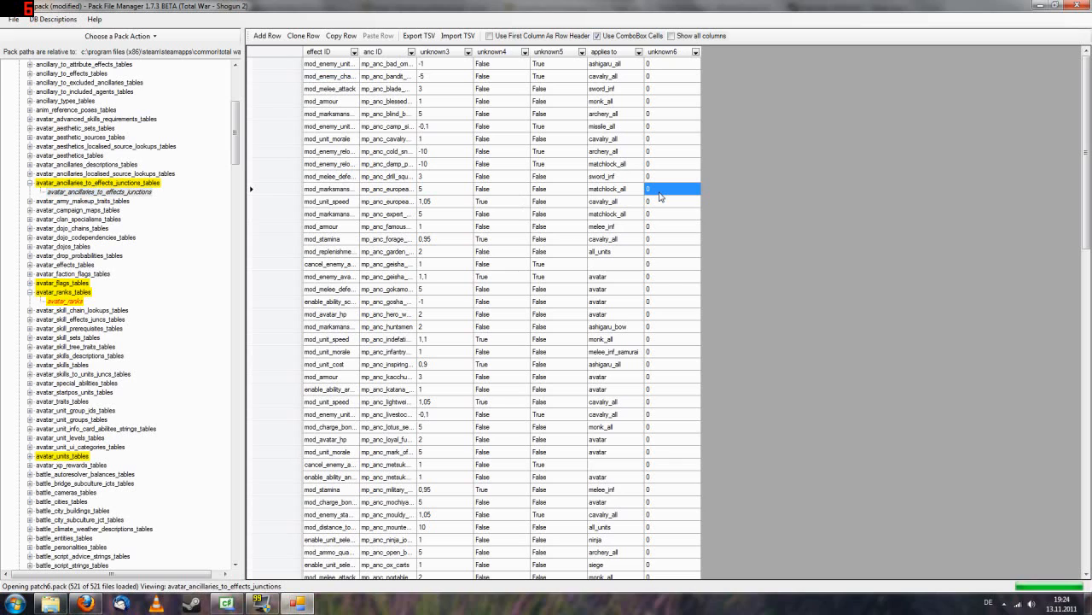
pyautogui.click(672, 263)
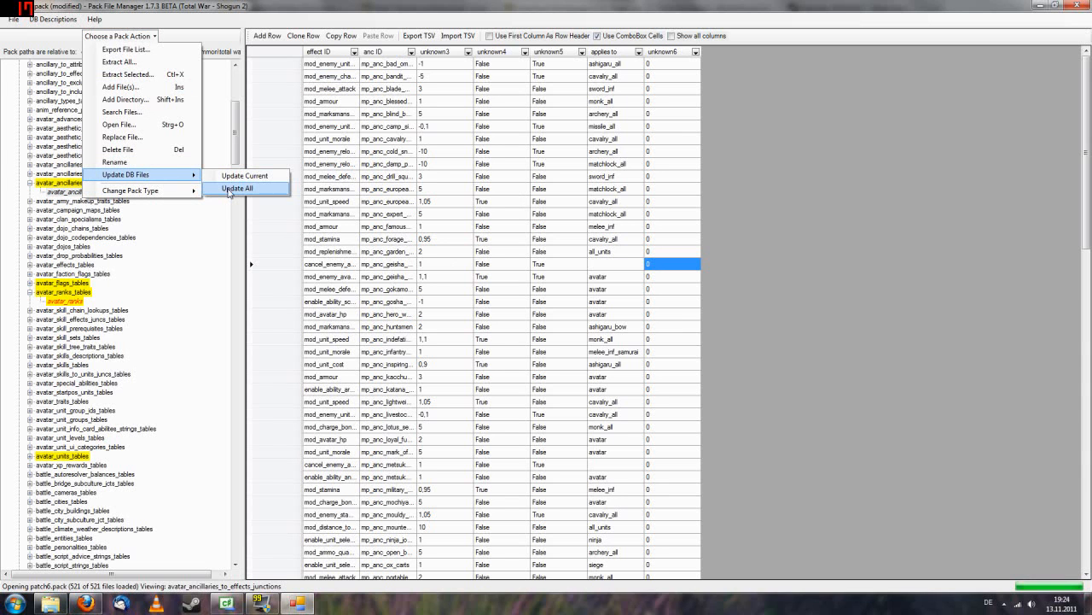
# - Run Update All, dismiss both failure messages, and expand battlefield_buildings_tables
pyautogui.click(63, 301)
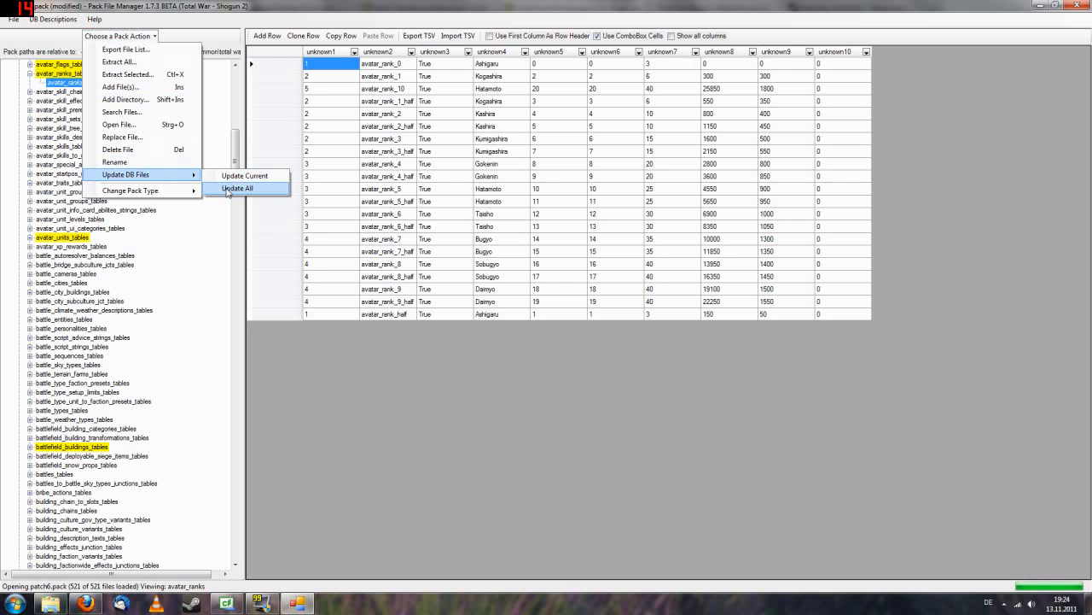
pyautogui.click(237, 187)
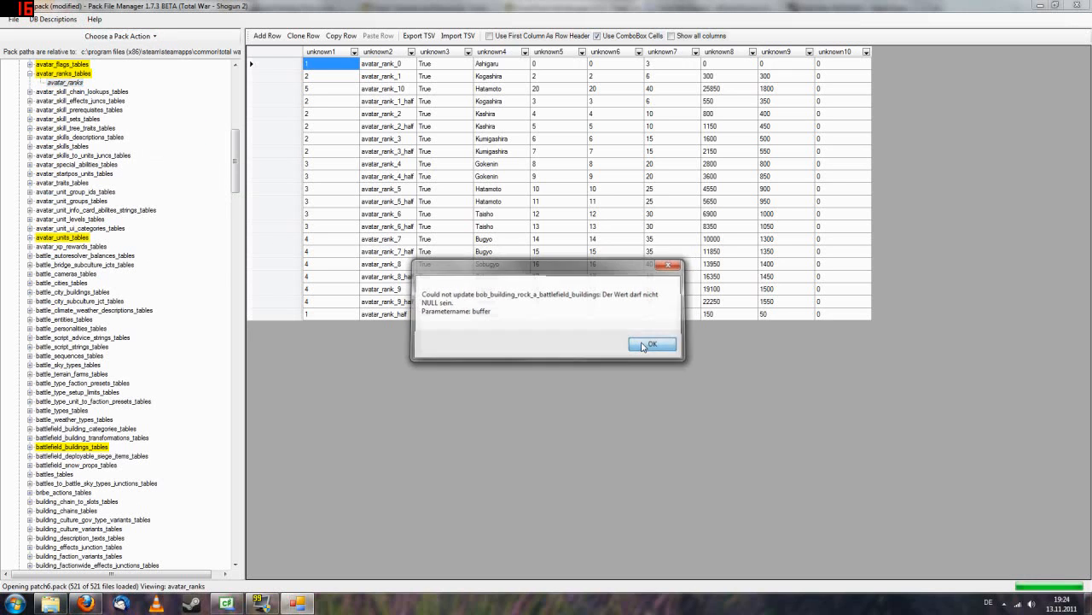
pyautogui.click(652, 343)
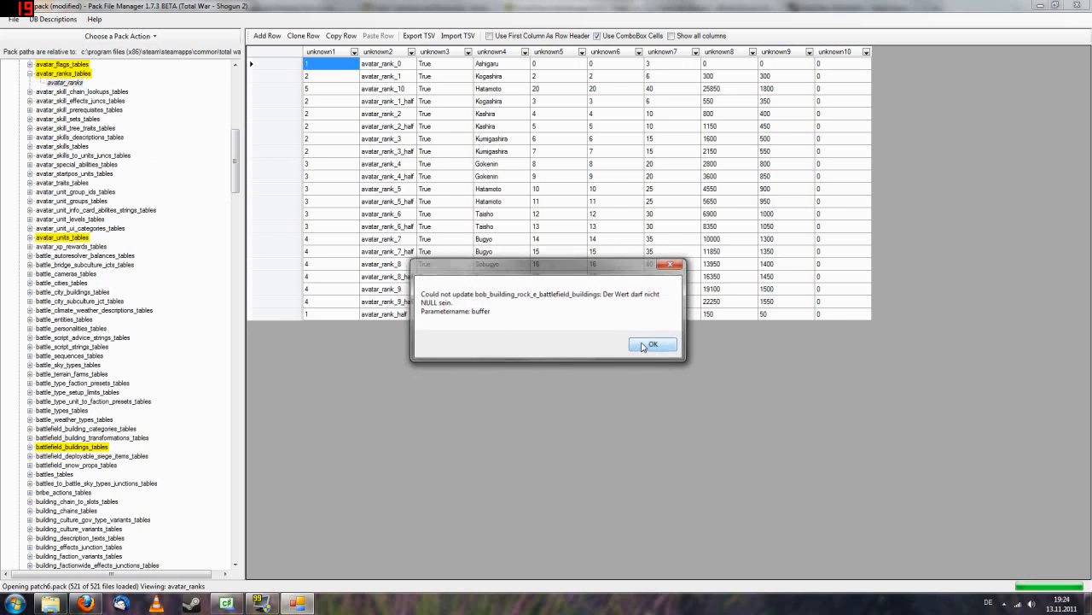
pyautogui.click(652, 343)
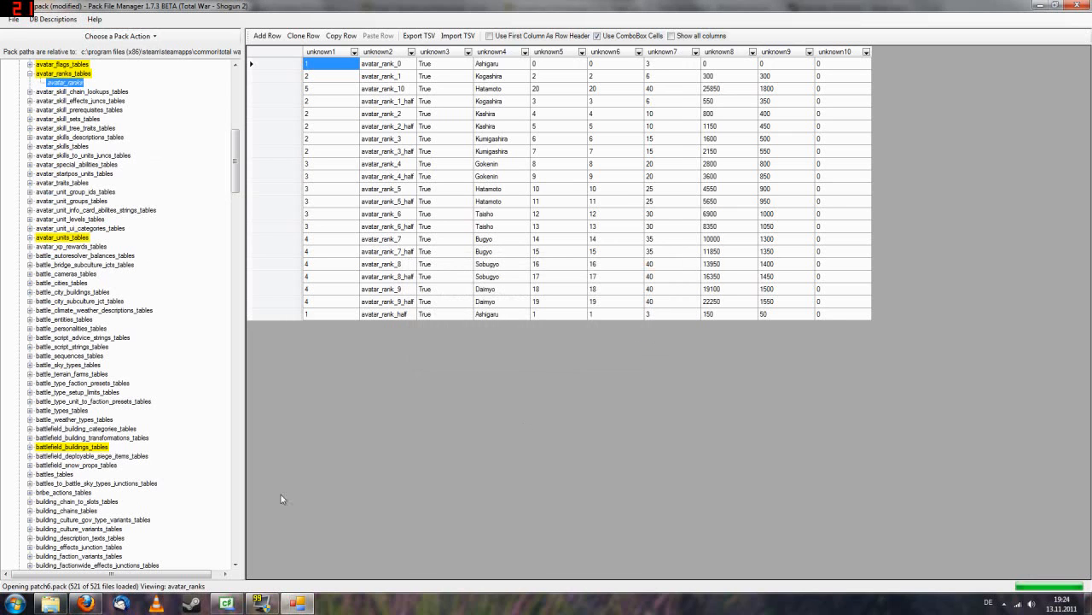
pyautogui.click(30, 446)
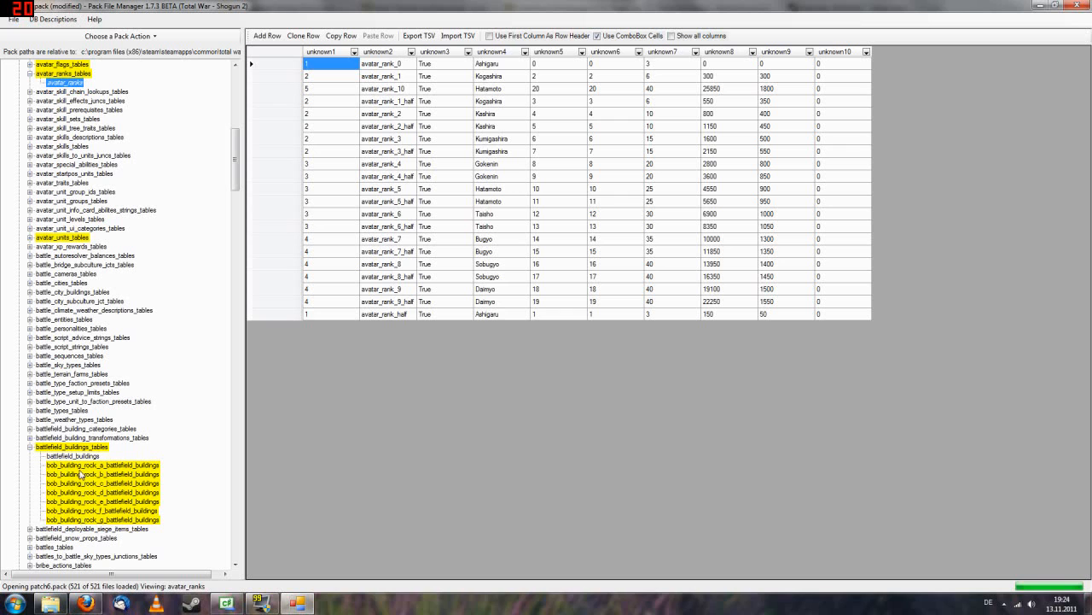
pyautogui.click(63, 238)
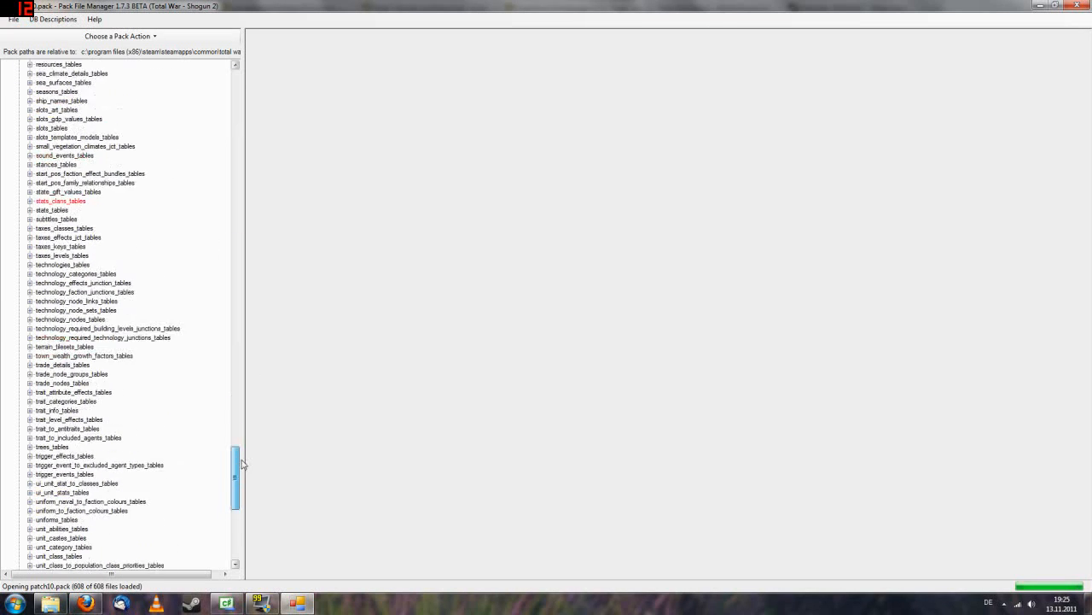
# - Expand unit_stats_land_tables and open the unit_stats_land table
pyautogui.scroll(-3)
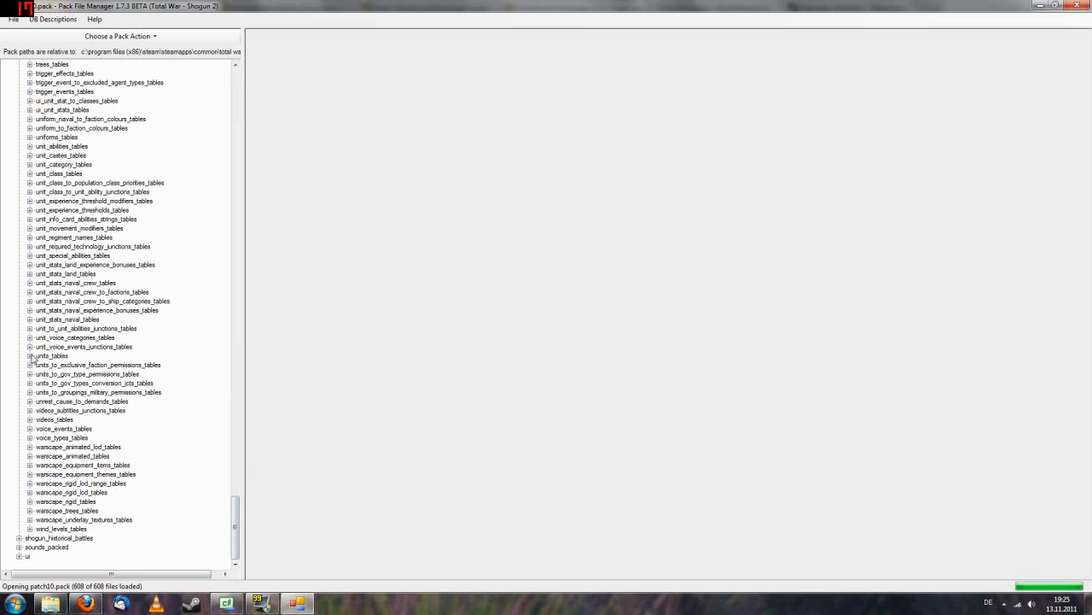
pyautogui.click(30, 274)
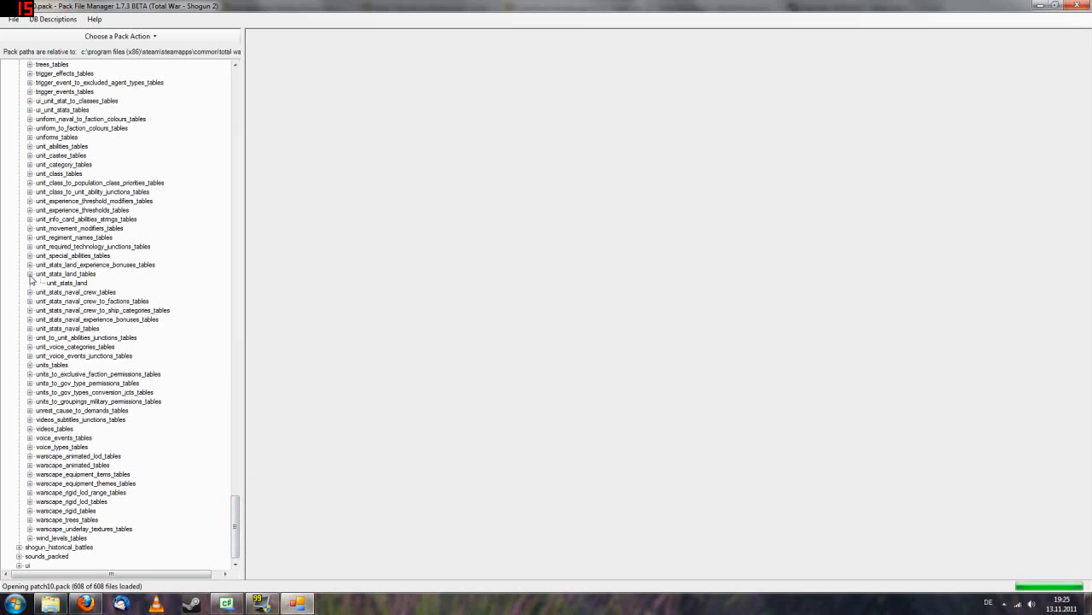
pyautogui.click(66, 283)
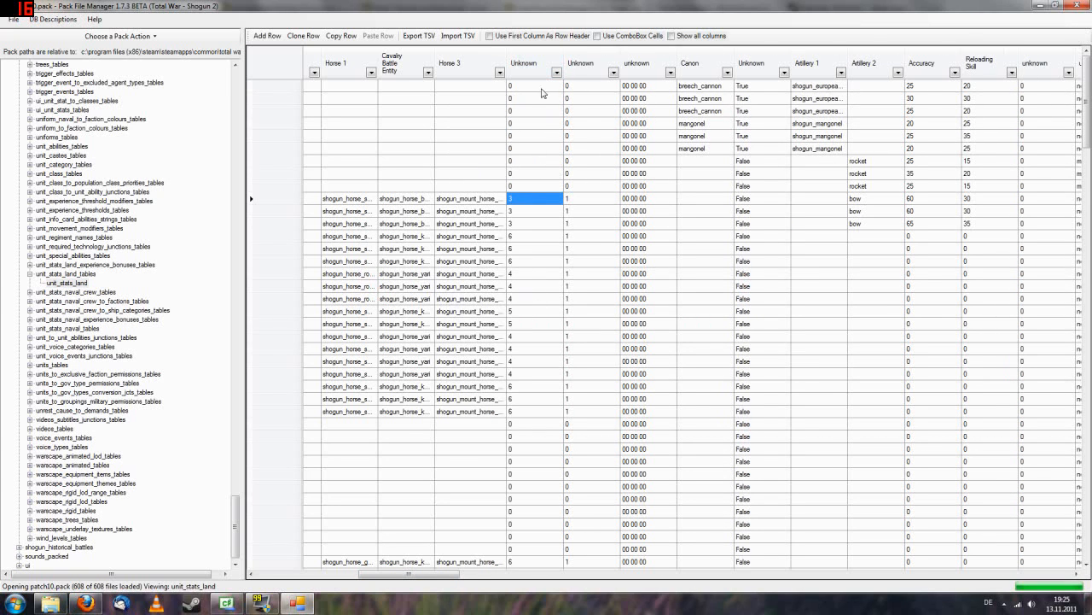
pyautogui.moveTo(529, 305)
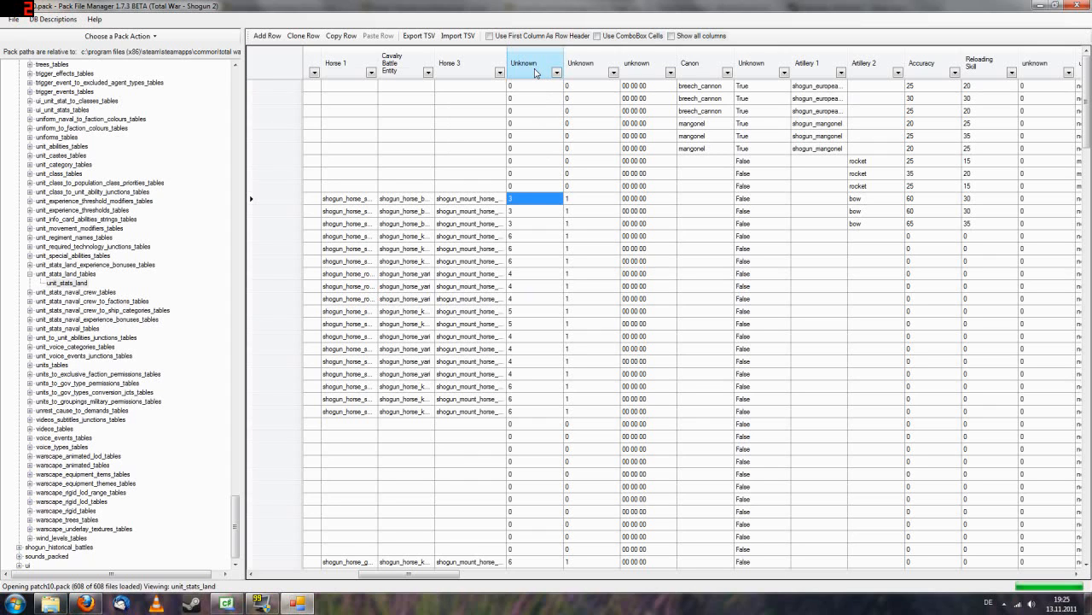
# - Change the Unknown column's description to 'Dismounted Charge' and confirm
pyautogui.rightClick(535, 63)
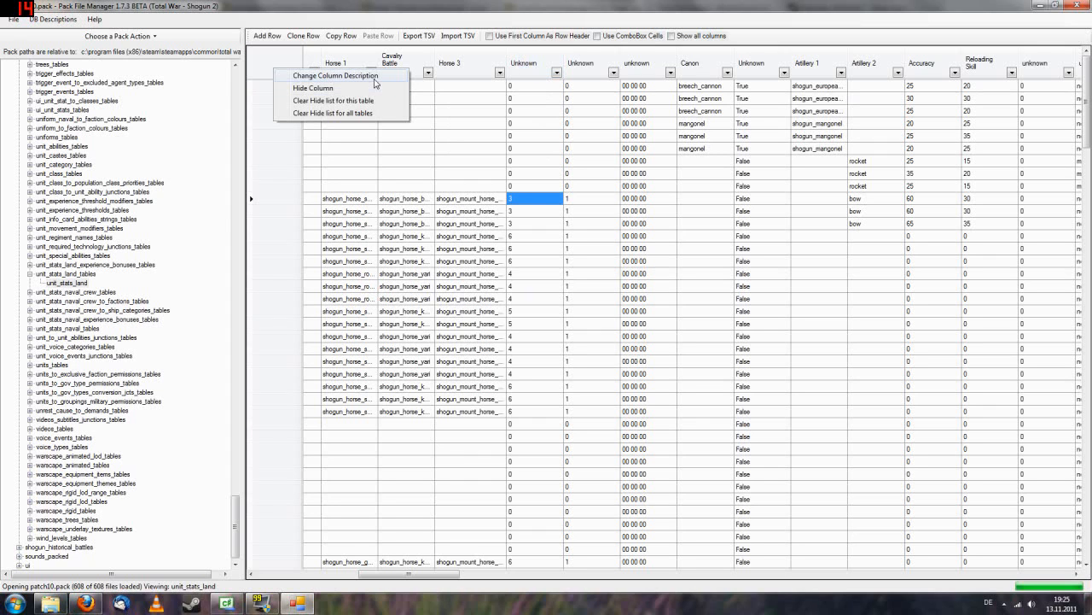
pyautogui.click(335, 75)
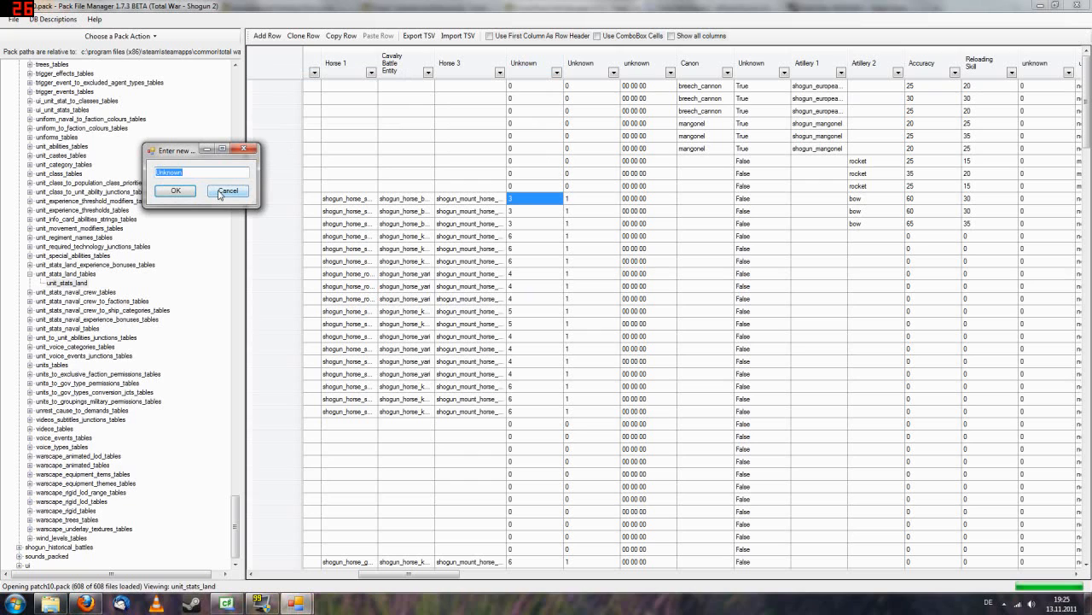
pyautogui.write('Dismounted')
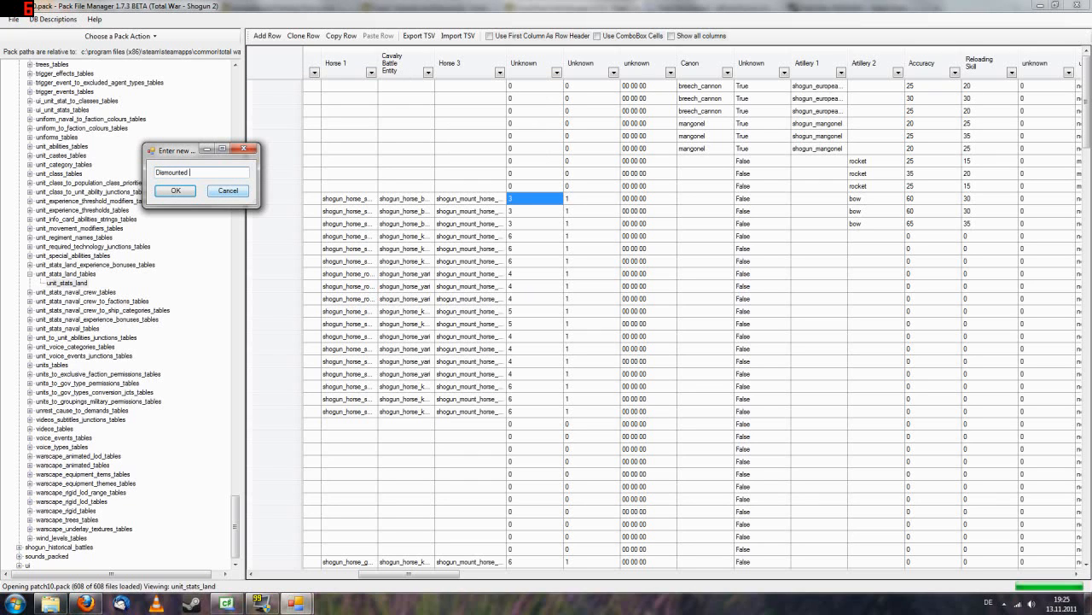
pyautogui.write('Charge')
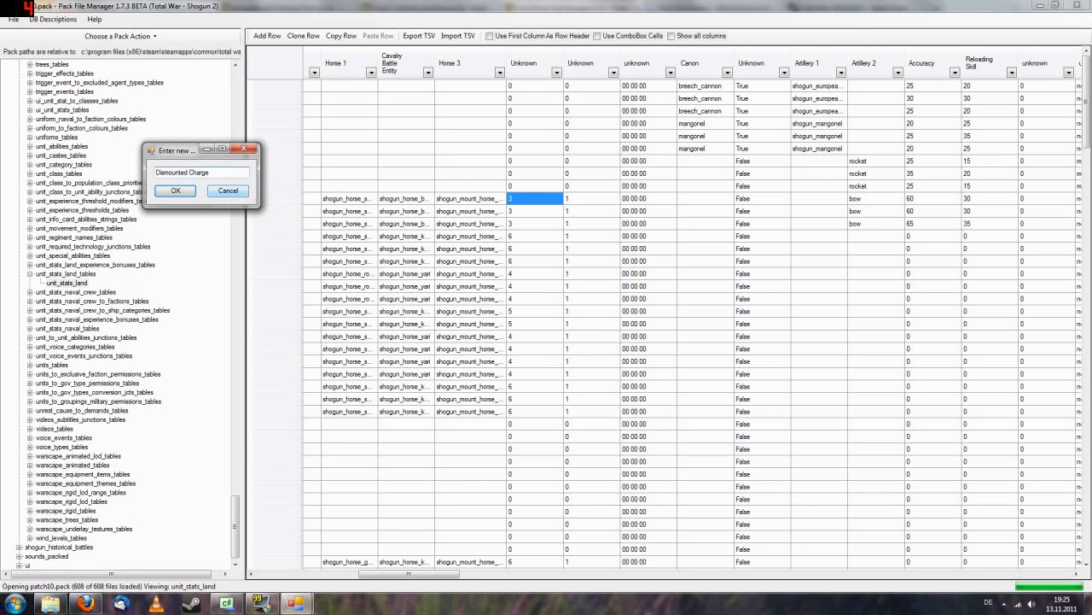
pyautogui.click(175, 190)
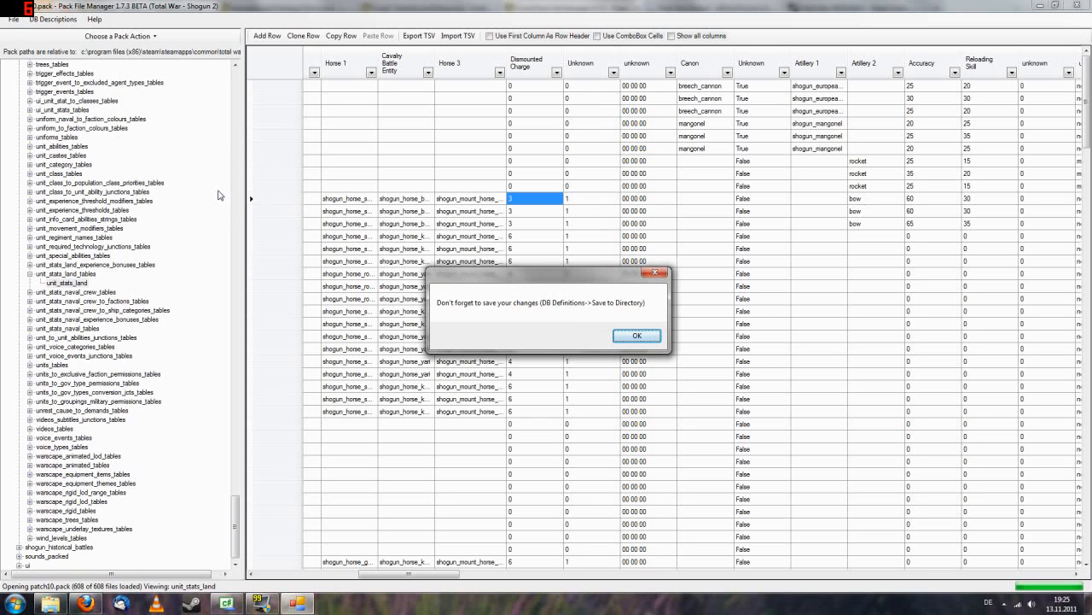
pyautogui.moveTo(500, 291)
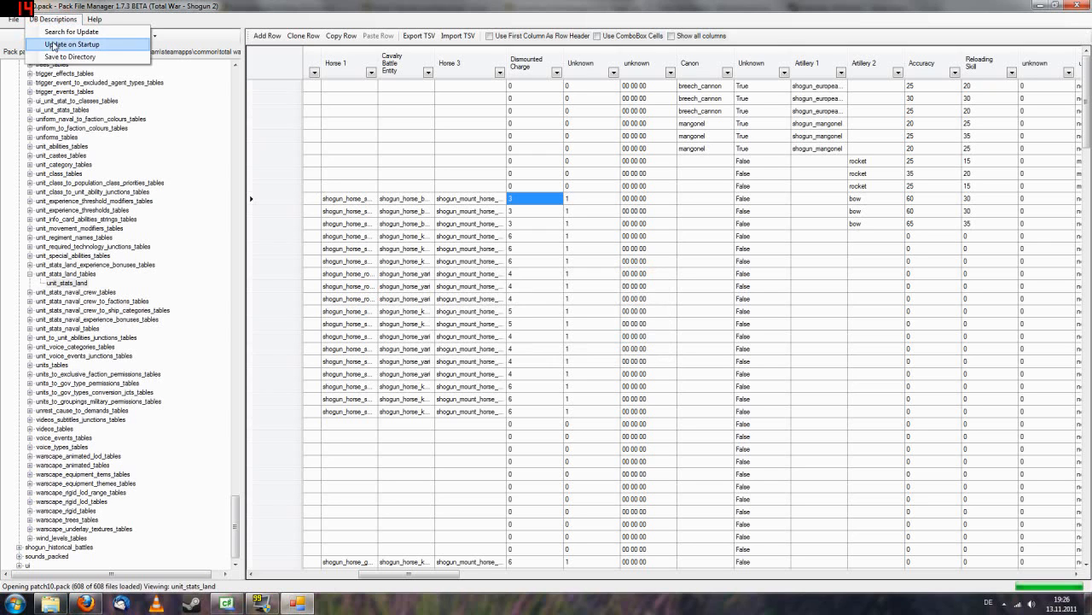
pyautogui.moveTo(69, 57)
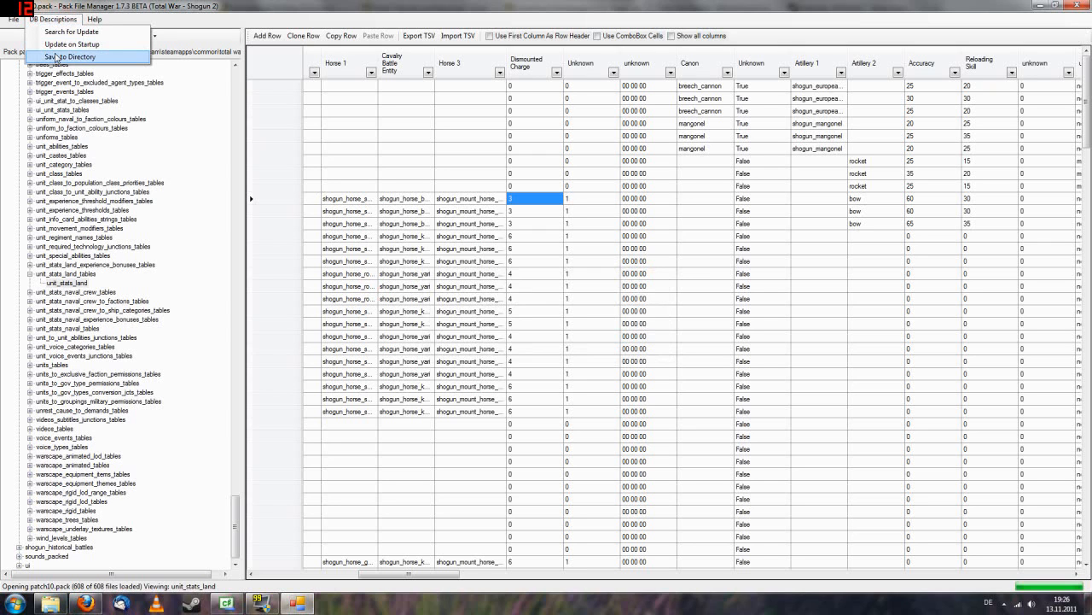
# - Save DB descriptions to directory and acknowledge the new user definitions notice
pyautogui.click(69, 57)
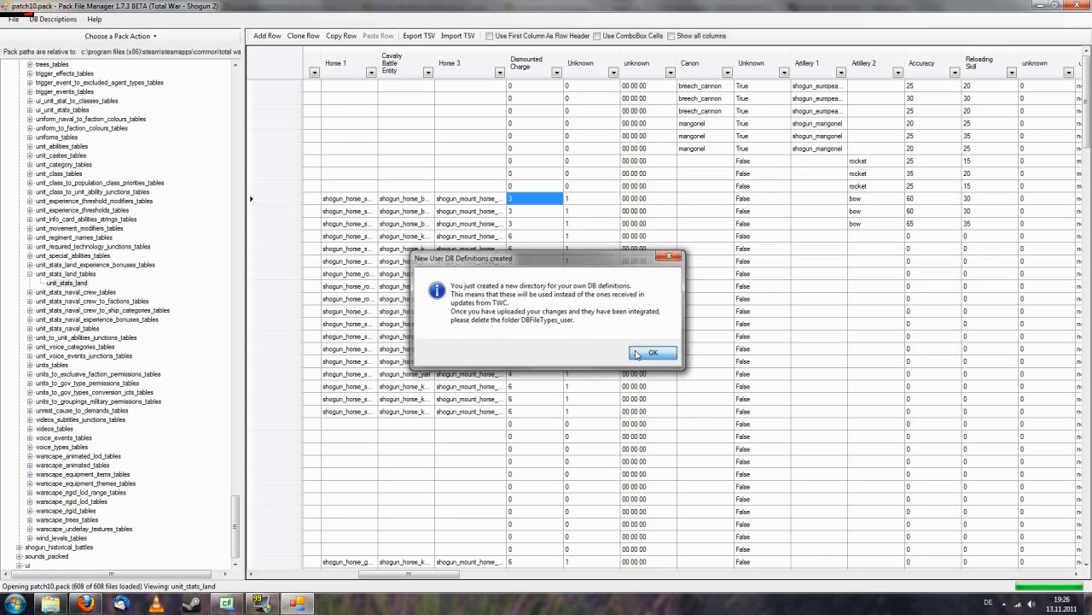
pyautogui.click(653, 352)
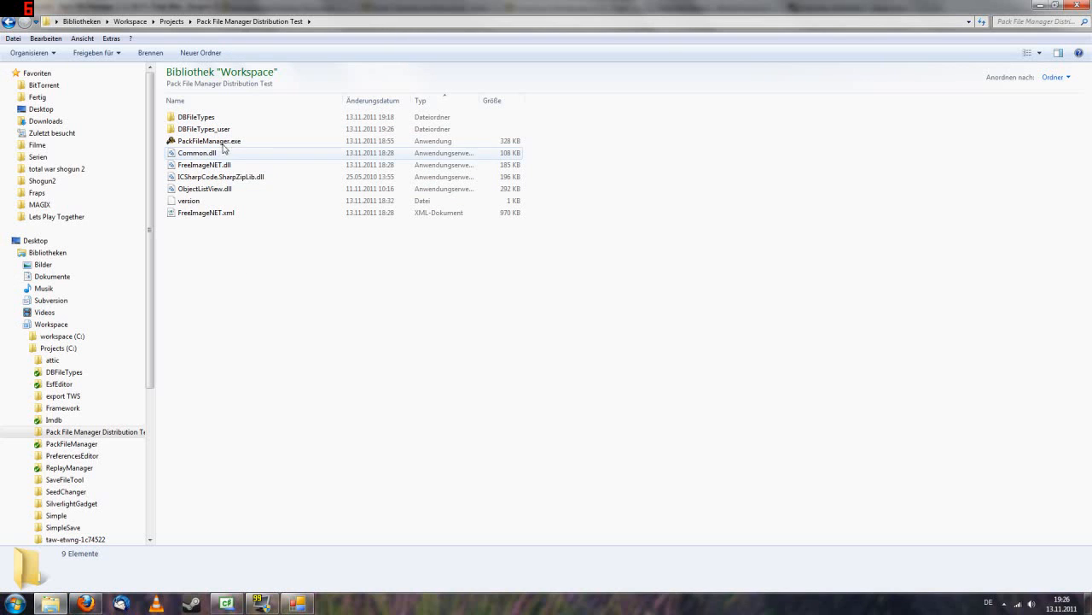
# - Open DBFileTypes_user to view its txt files, then return to Pack File Manager
pyautogui.click(203, 129)
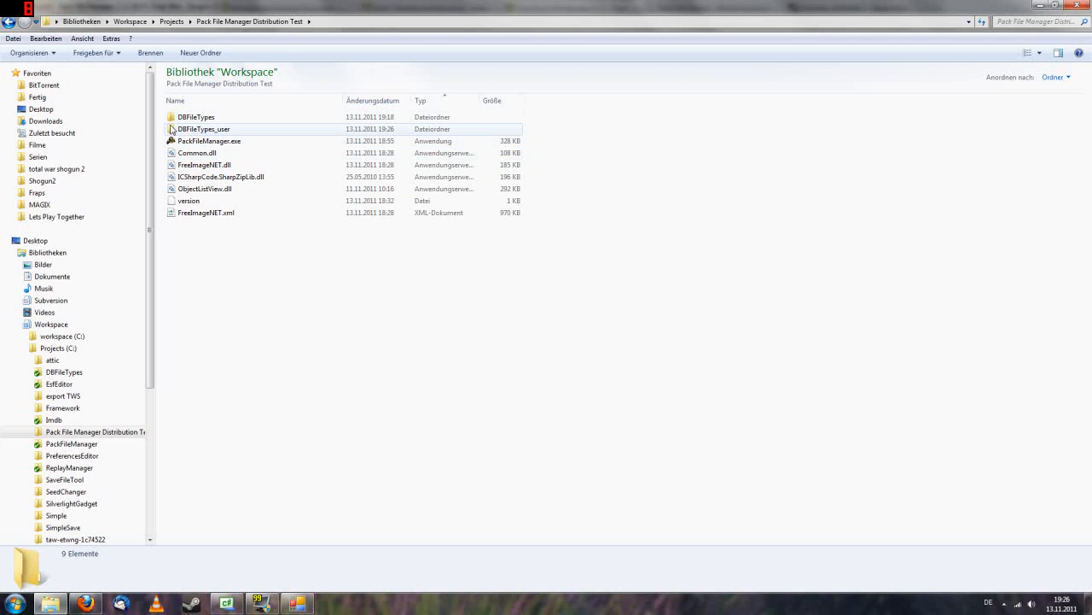
pyautogui.doubleClick(203, 128)
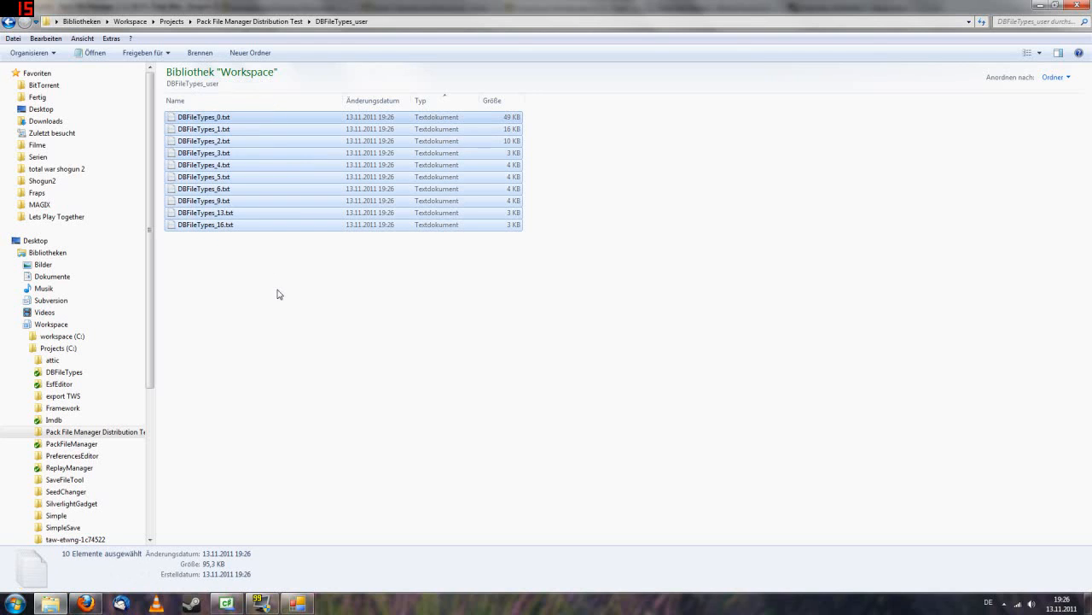
pyautogui.moveTo(7, 23)
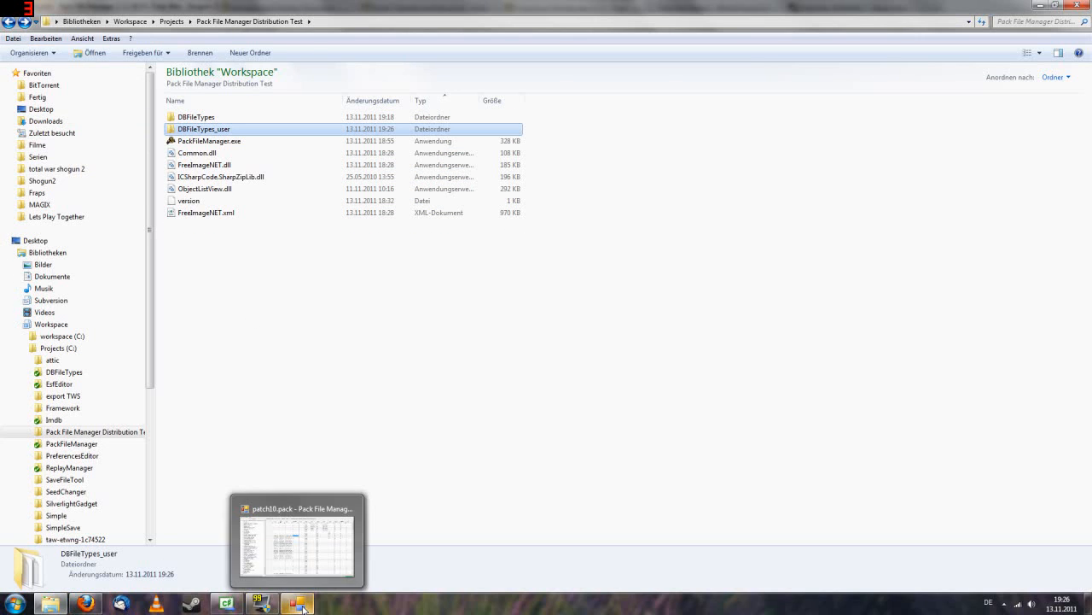
pyautogui.click(297, 542)
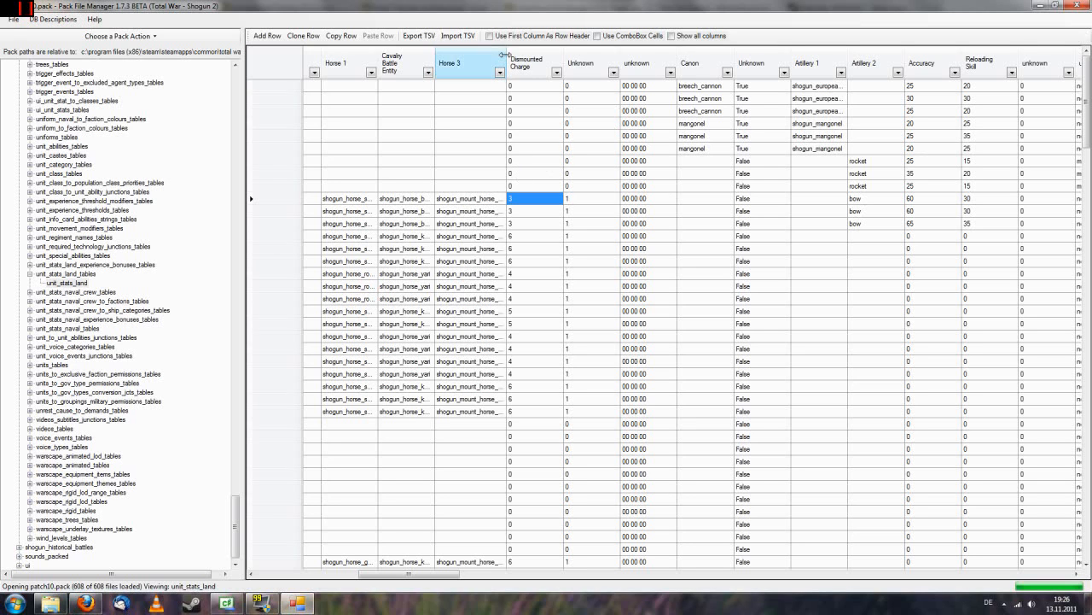
# - Hide an Unknown column, then bring up options for the Number of Artillery column
pyautogui.rightClick(469, 64)
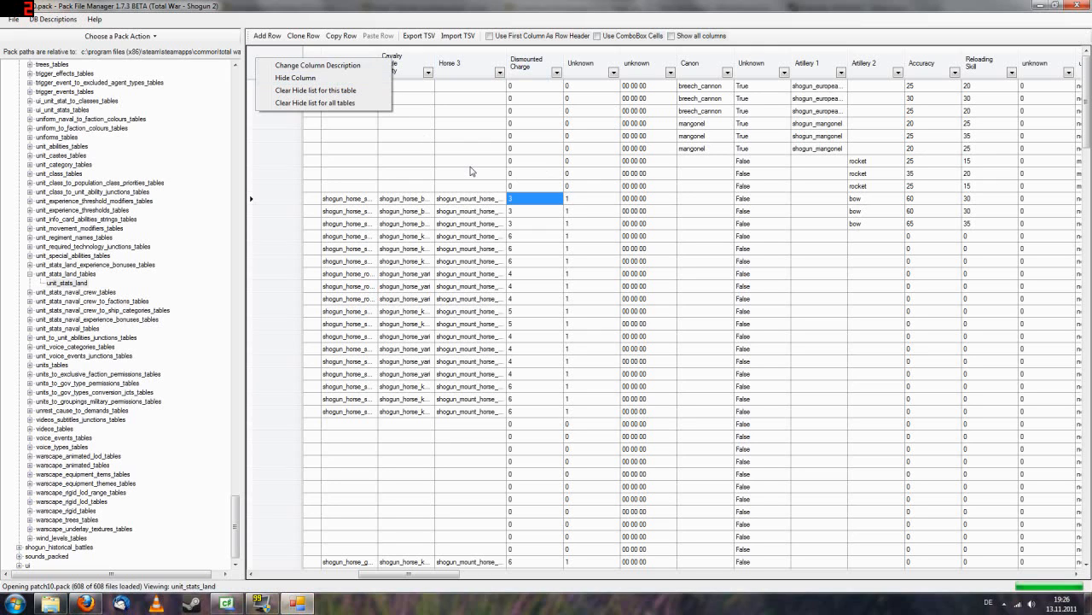
pyautogui.click(581, 63)
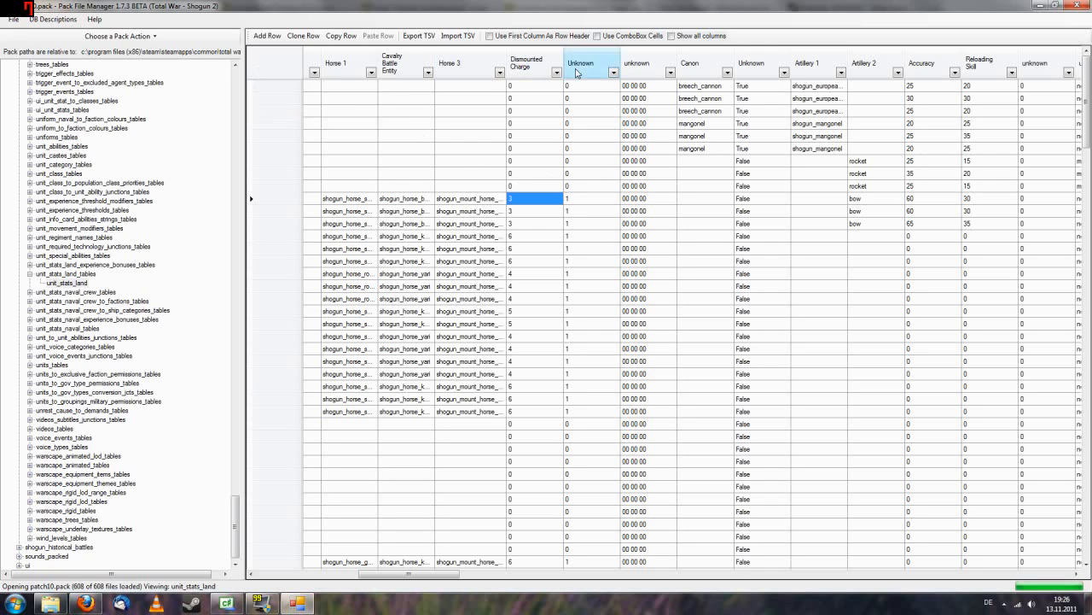
pyautogui.rightClick(585, 68)
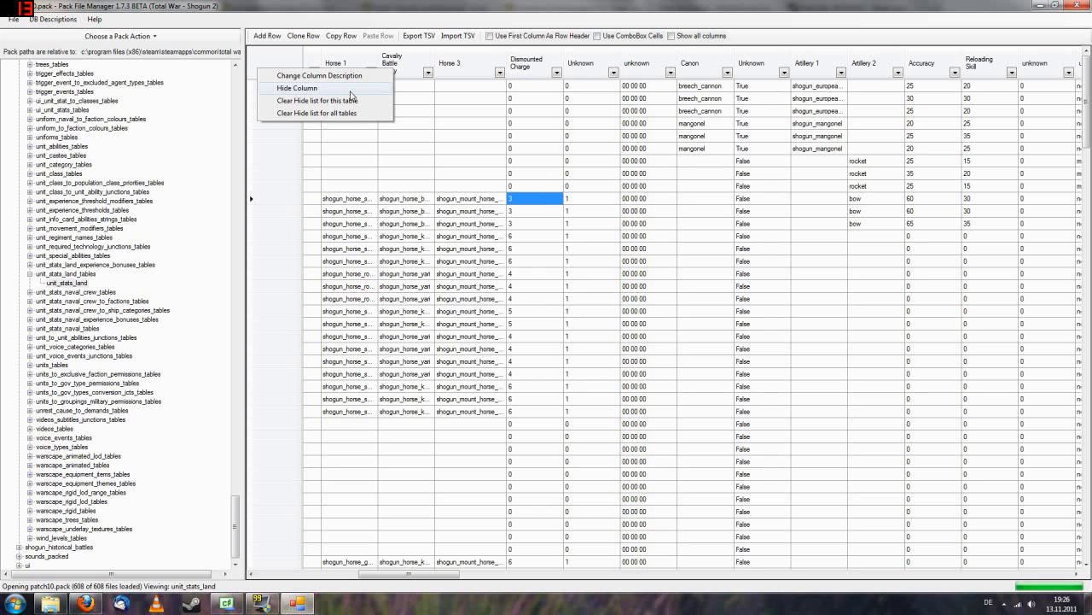
pyautogui.click(315, 75)
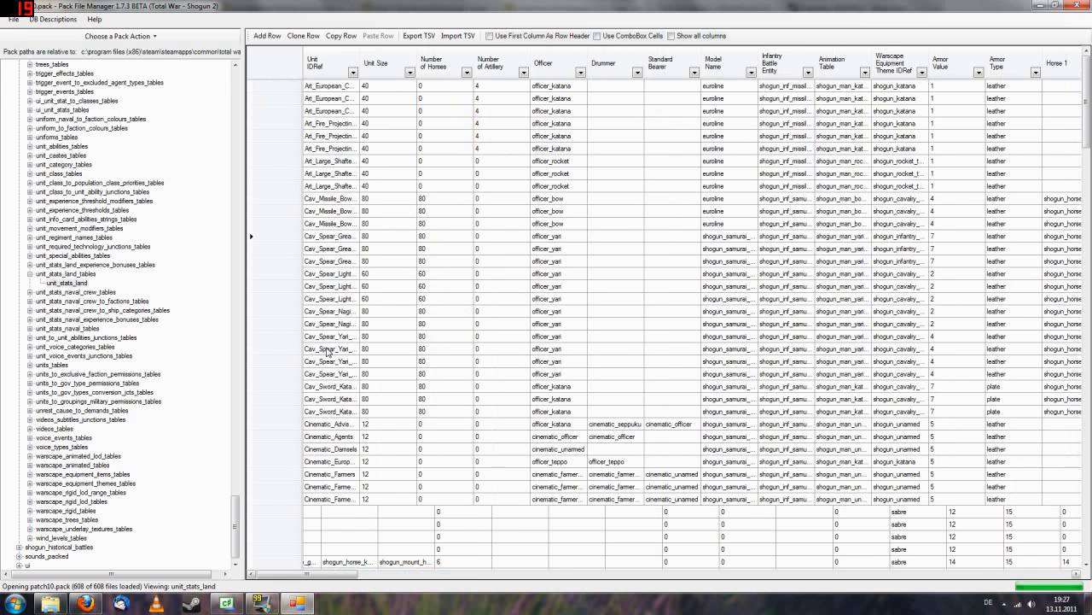
pyautogui.rightClick(316, 63)
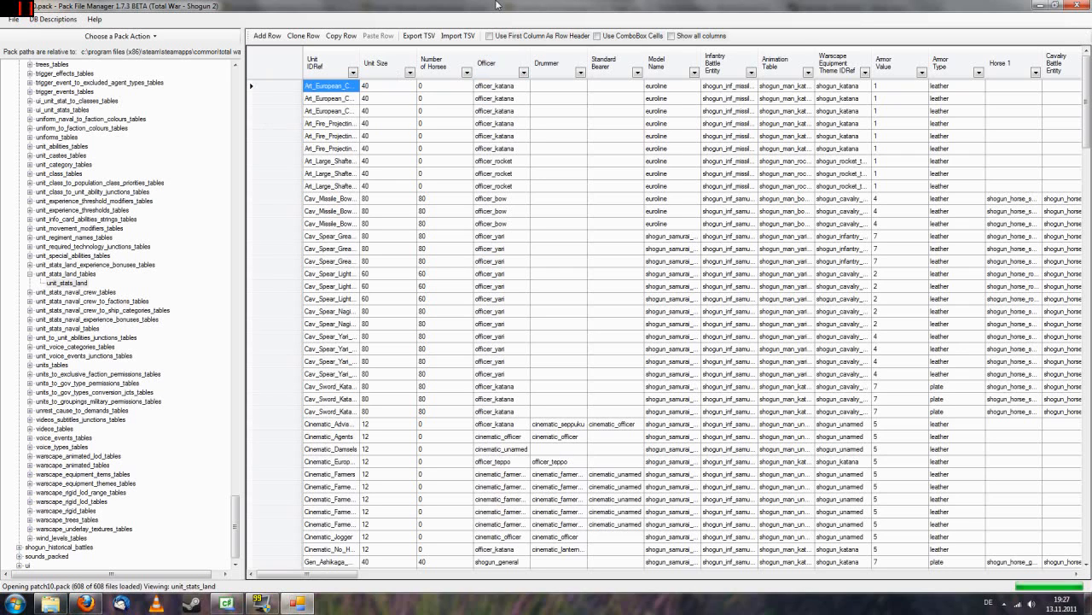
pyautogui.moveTo(655, 154)
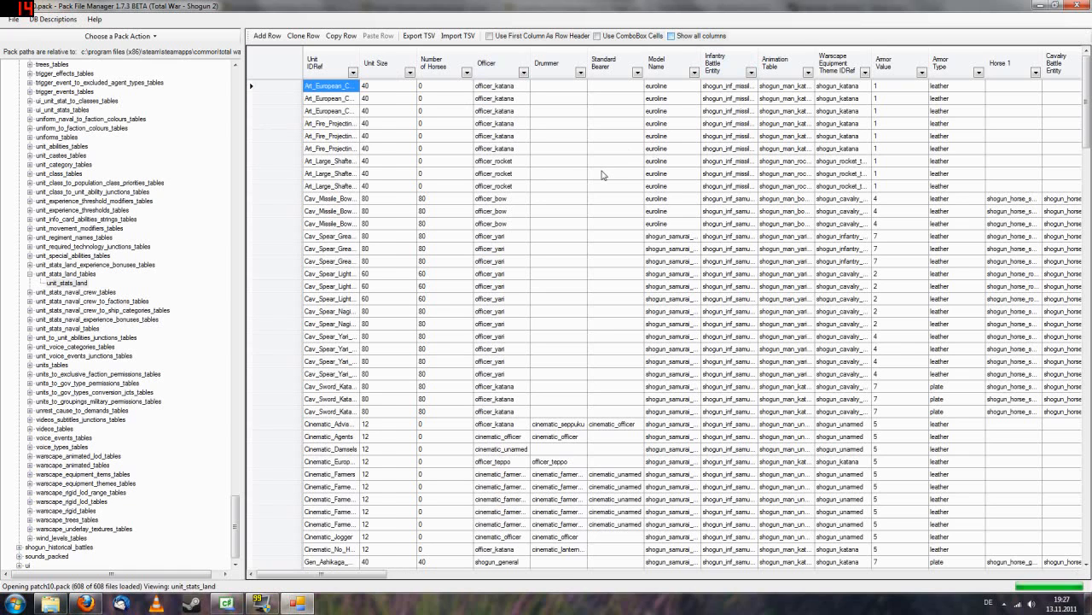
# - With all columns displayed, unhide Number of Artillery and the unknown column, checking Number of Horses
pyautogui.click(671, 35)
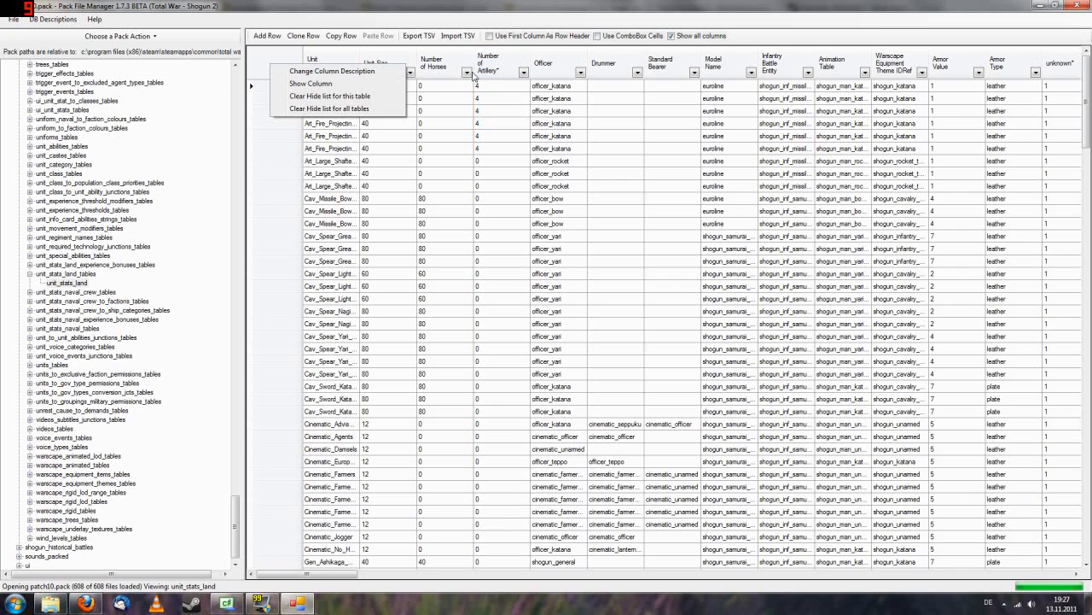
pyautogui.click(310, 82)
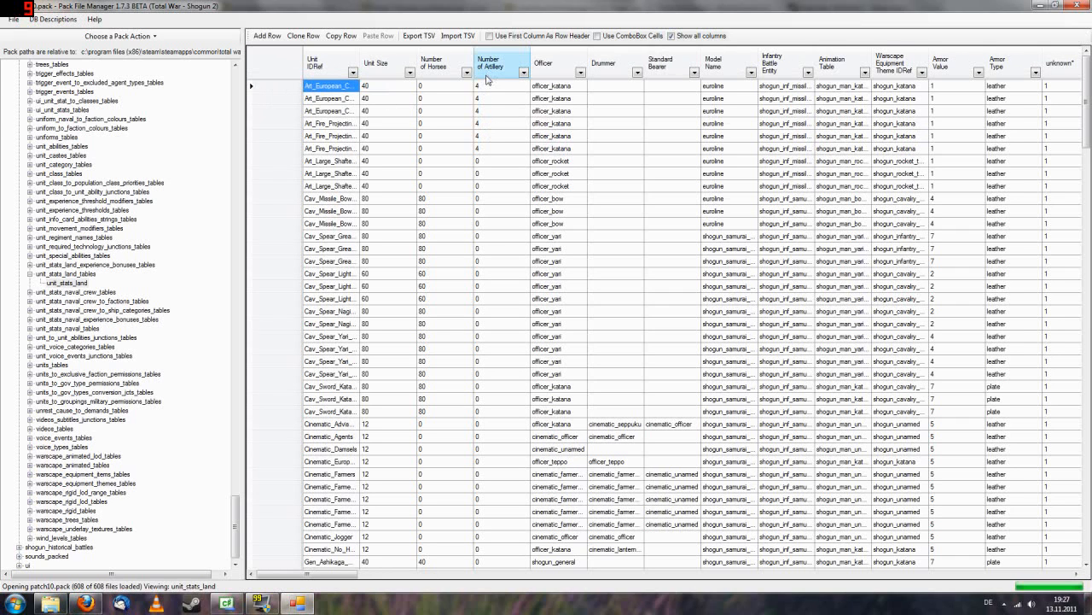
pyautogui.rightClick(502, 63)
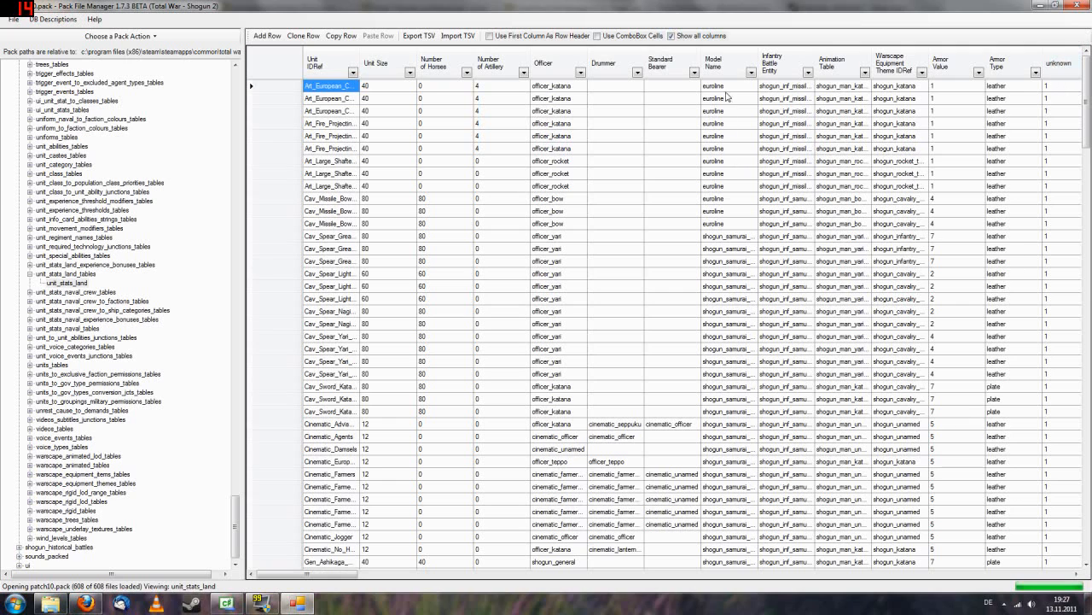
pyautogui.moveTo(748, 316)
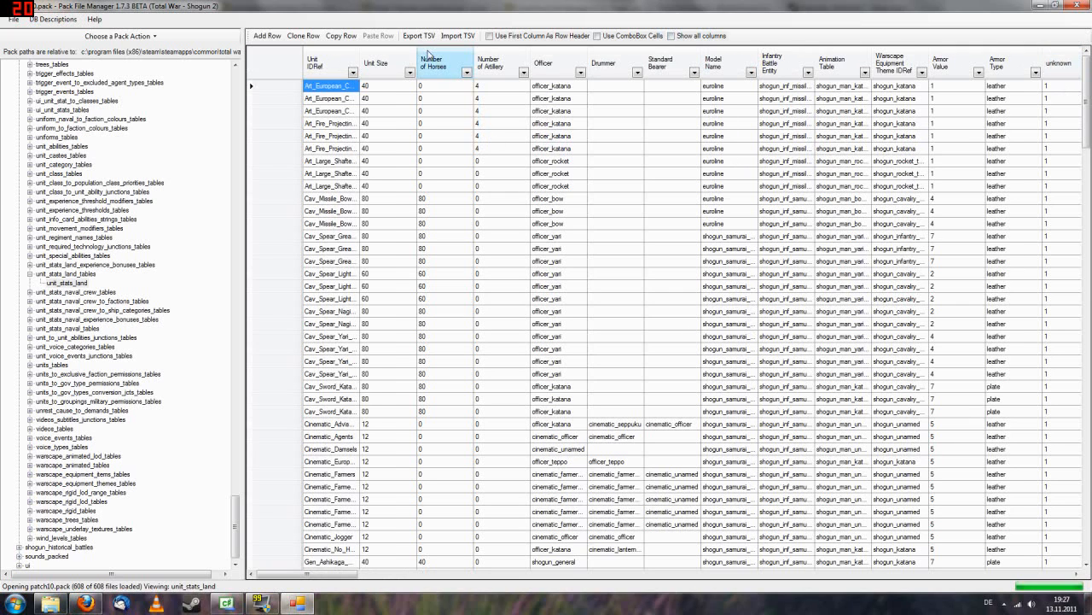
pyautogui.rightClick(444, 63)
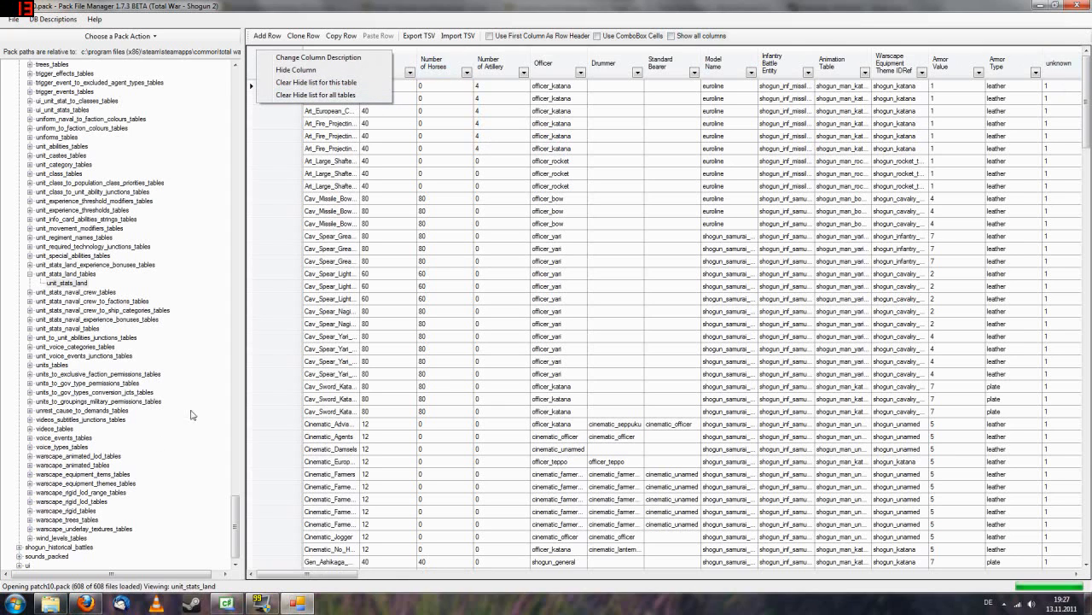
pyautogui.moveTo(320, 82)
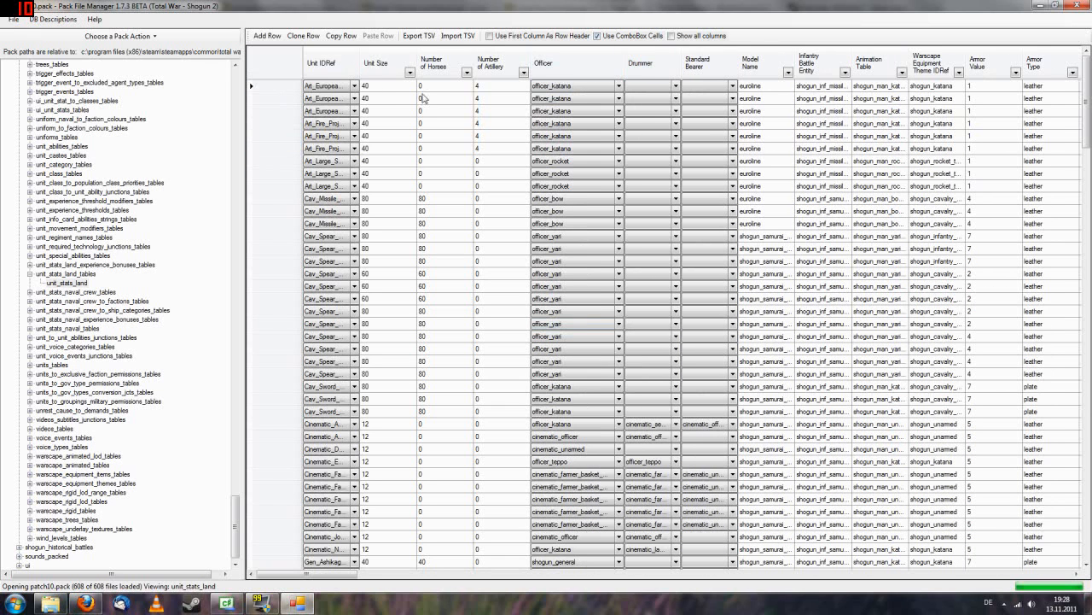
# - Pick a new officer for the fifth row's Officer cell, then a Cavalry Battle Entity value
pyautogui.click(568, 86)
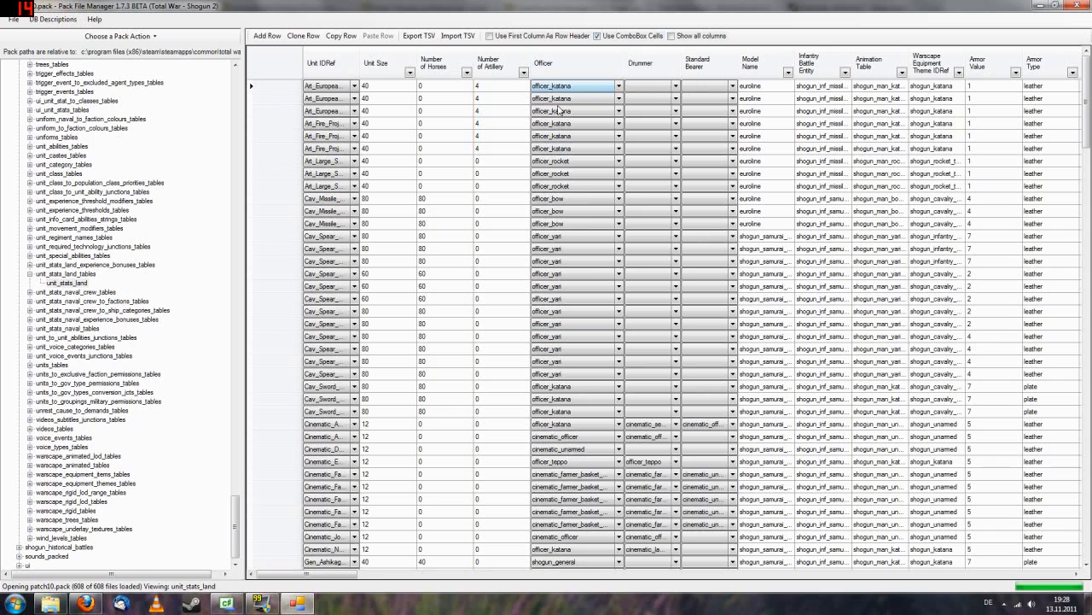
pyautogui.click(563, 135)
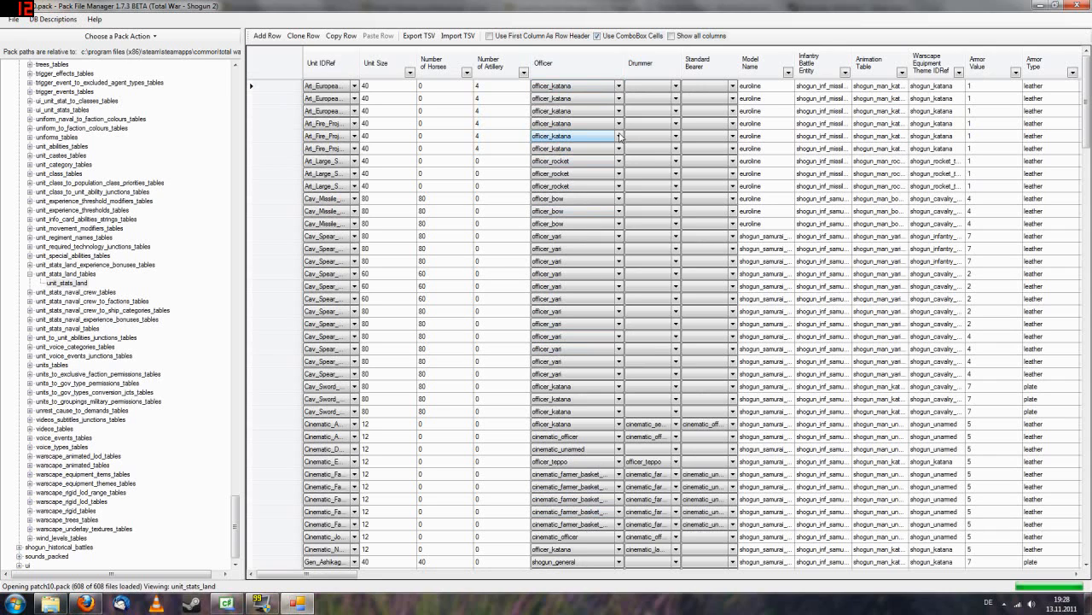
pyautogui.click(618, 135)
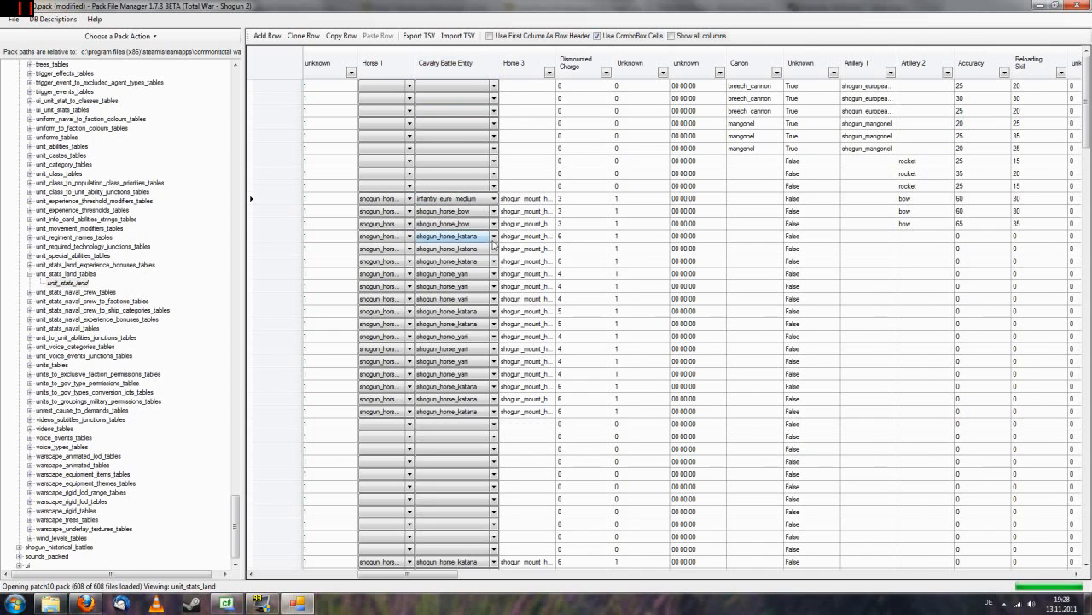
pyautogui.click(455, 311)
pyautogui.write('officer_katana1')
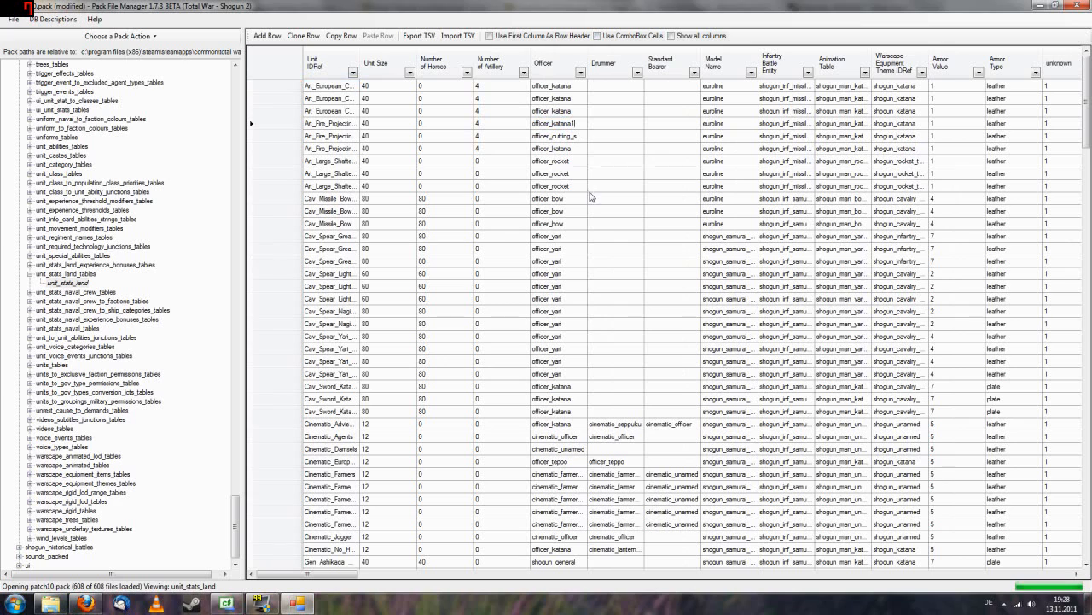
# - Commit officer_katana1 in the Officer cell, dismiss the invalid-value error, and re-enable ComboBox cells
pyautogui.click(615, 136)
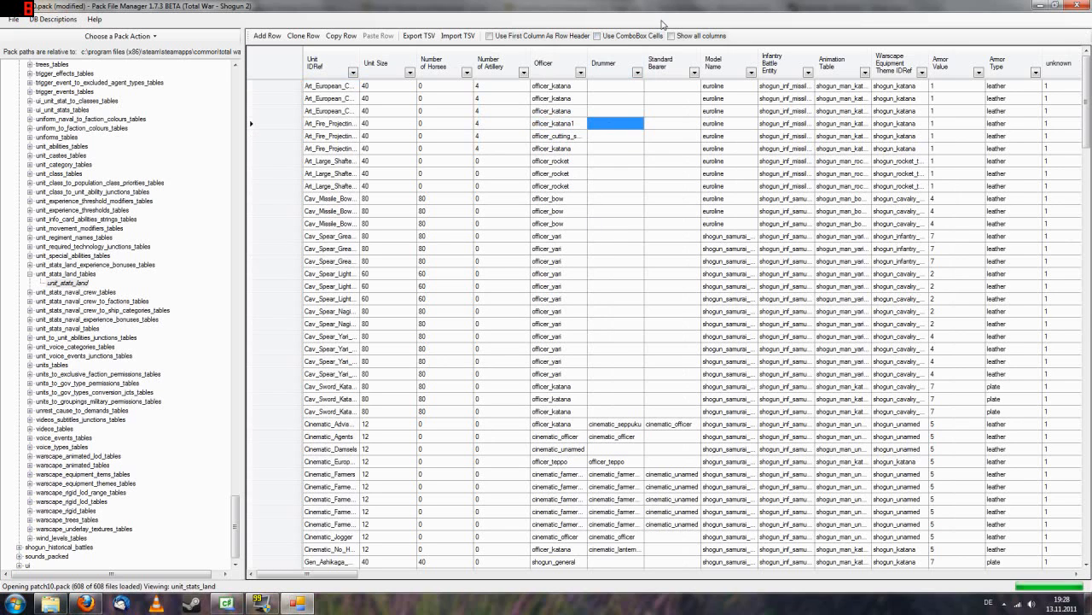
pyautogui.moveTo(579, 299)
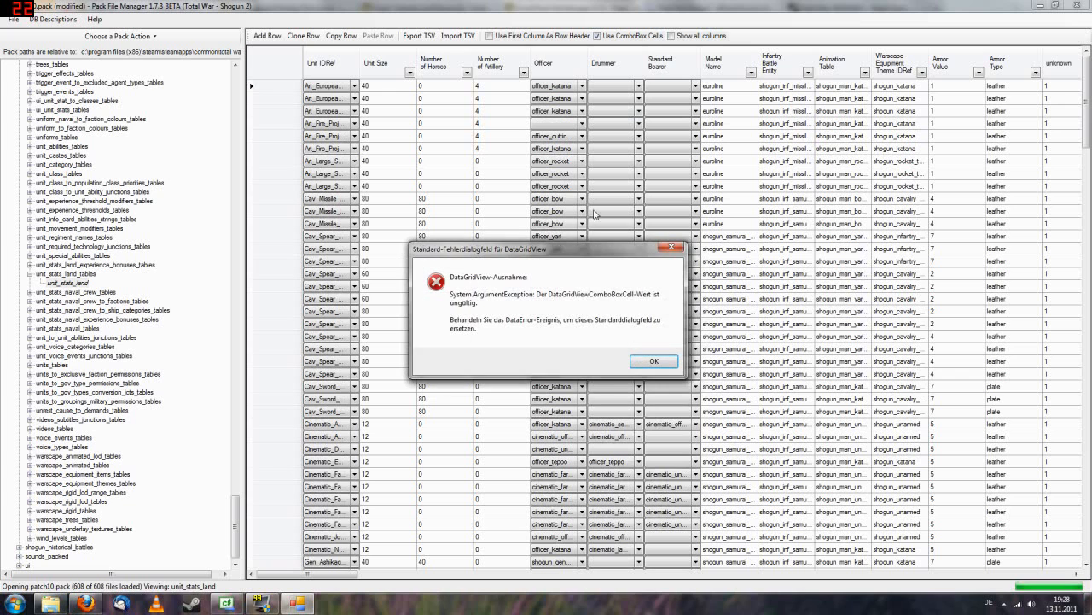
pyautogui.click(654, 360)
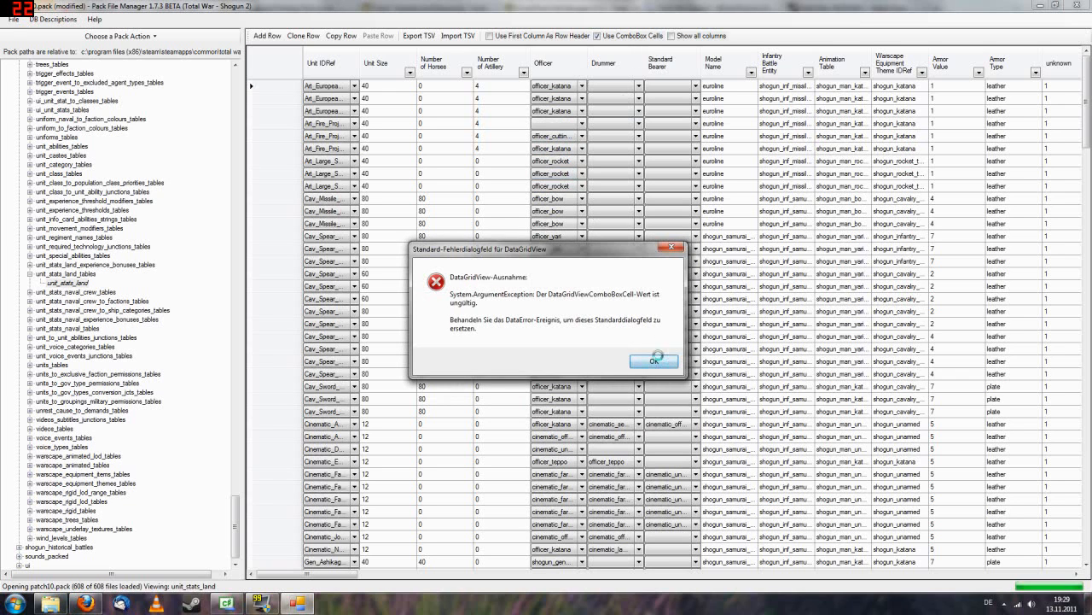
pyautogui.click(654, 360)
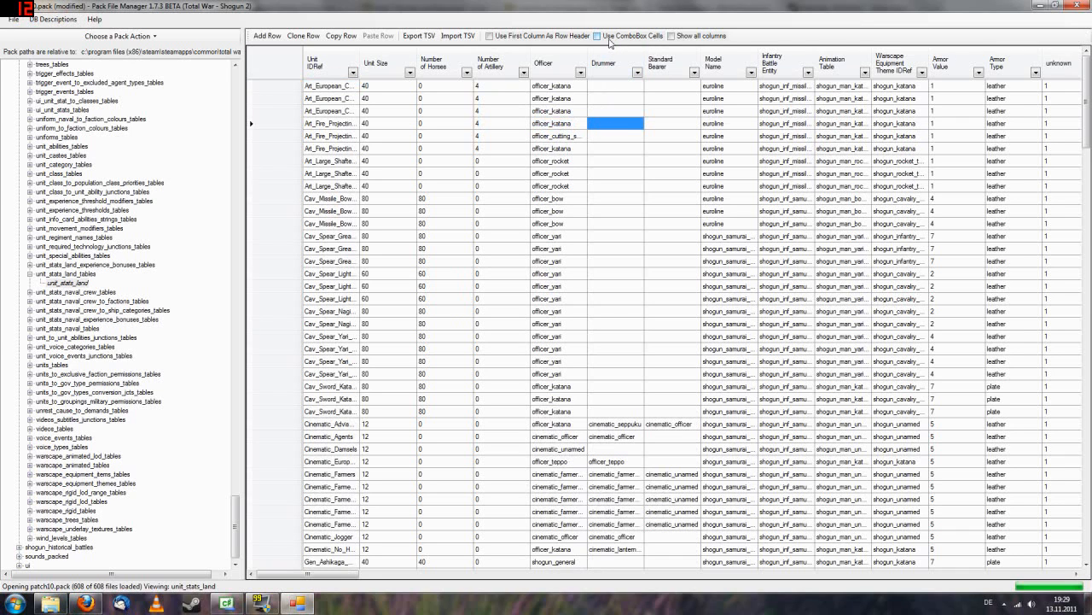
pyautogui.click(597, 36)
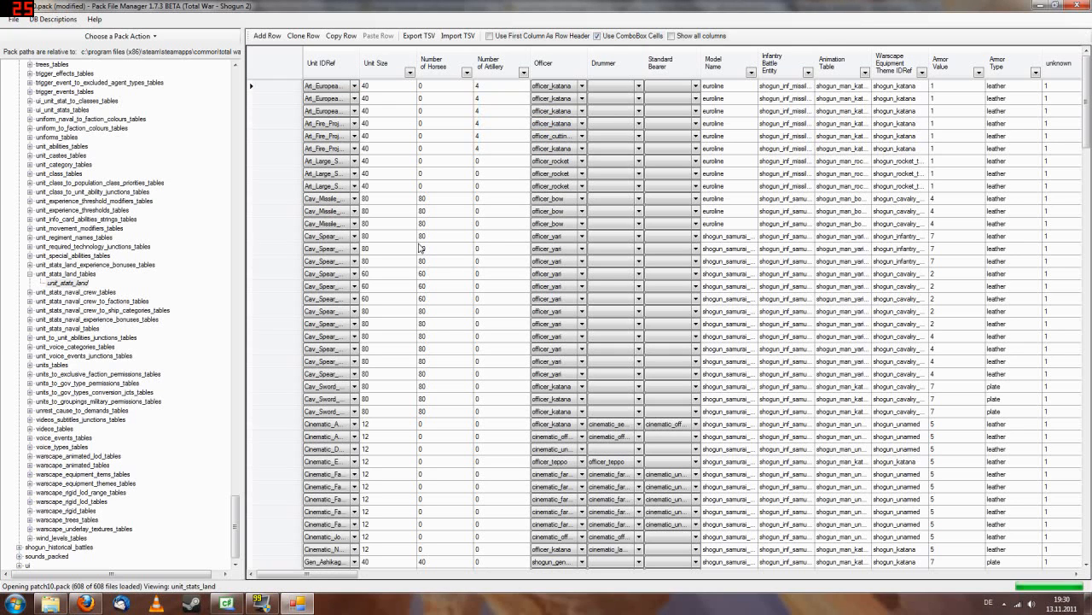
pyautogui.click(611, 111)
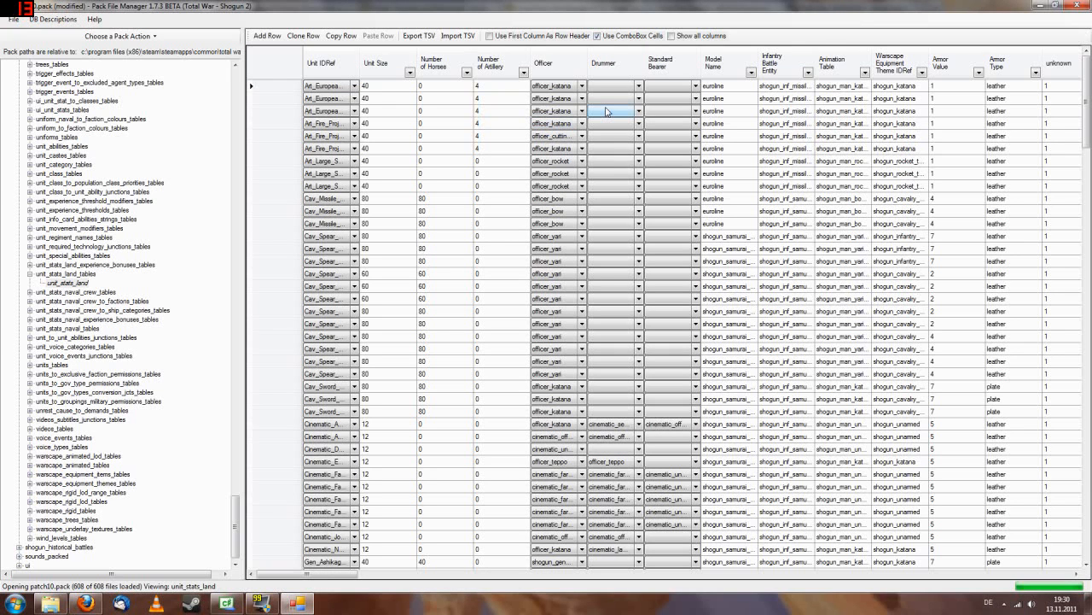